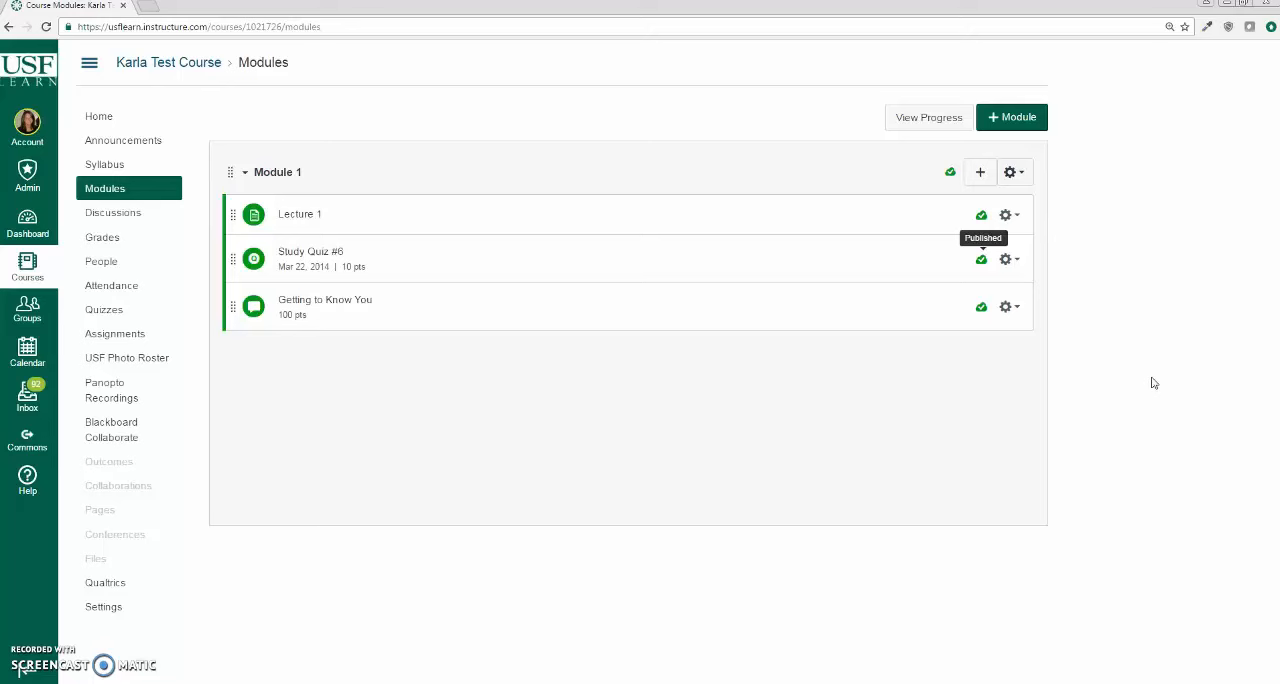
{"action": "mouse_move", "coordinate": [1150, 378]}
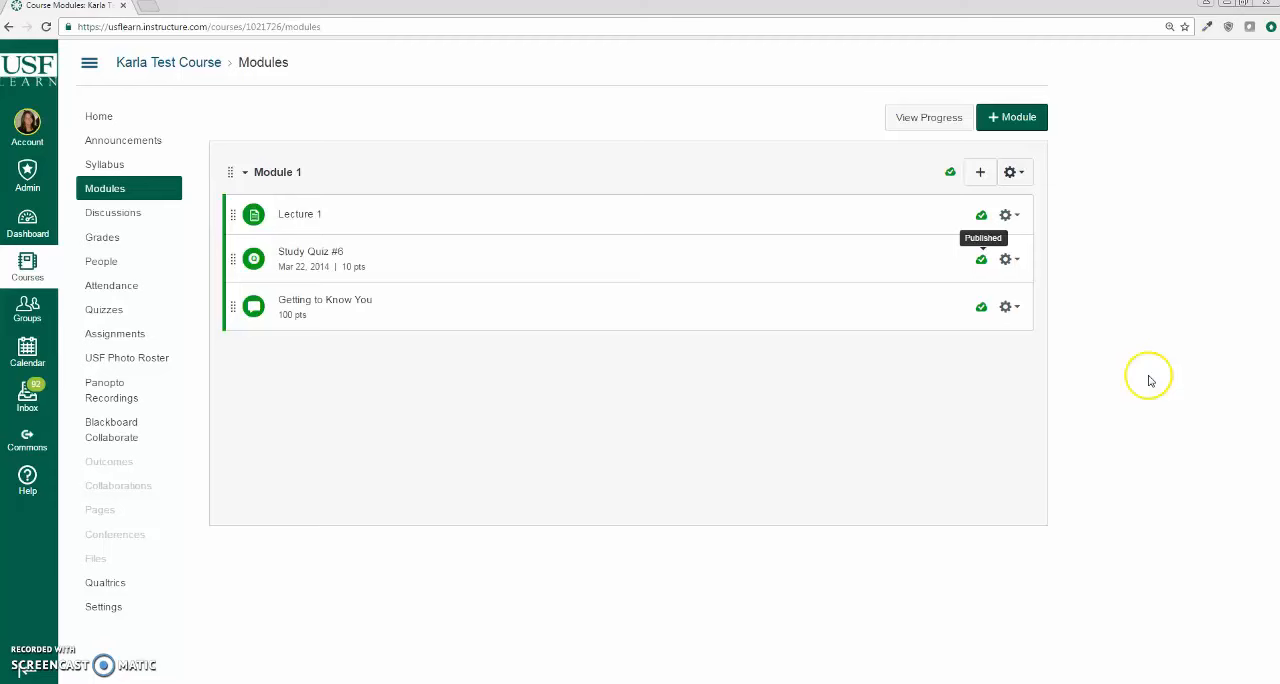
{"action": "mouse_move", "coordinate": [310, 214]}
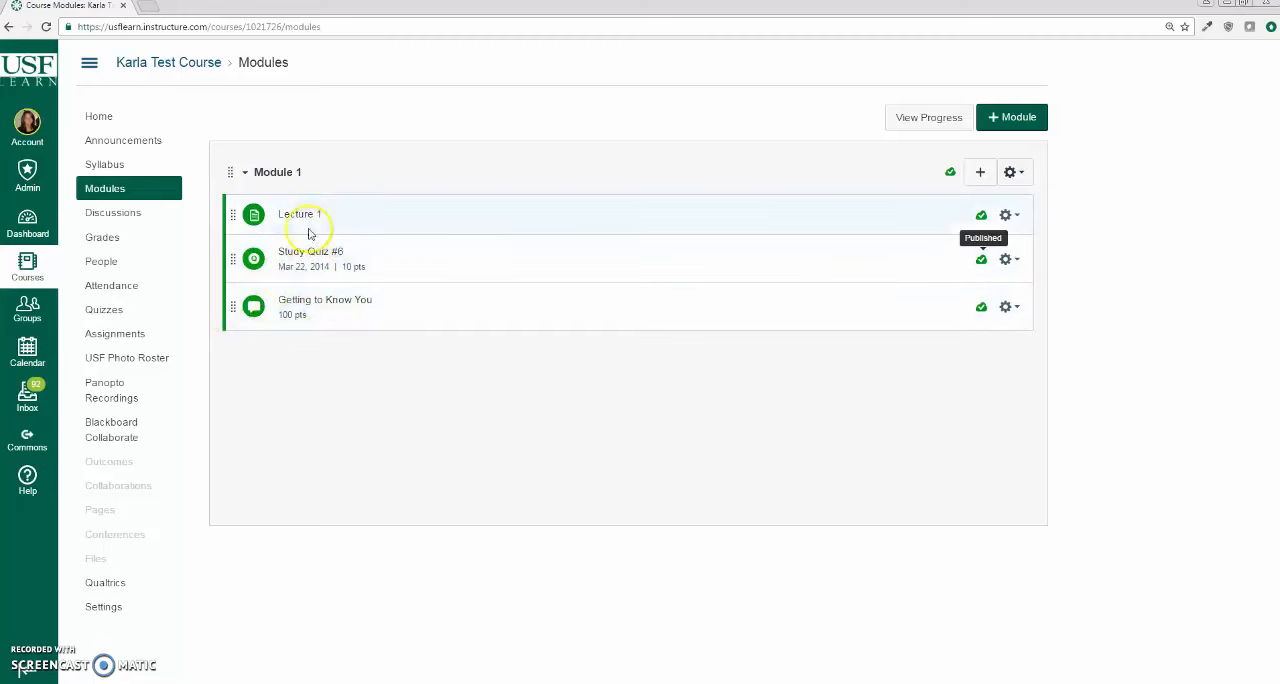
{"action": "mouse_move", "coordinate": [1102, 188]}
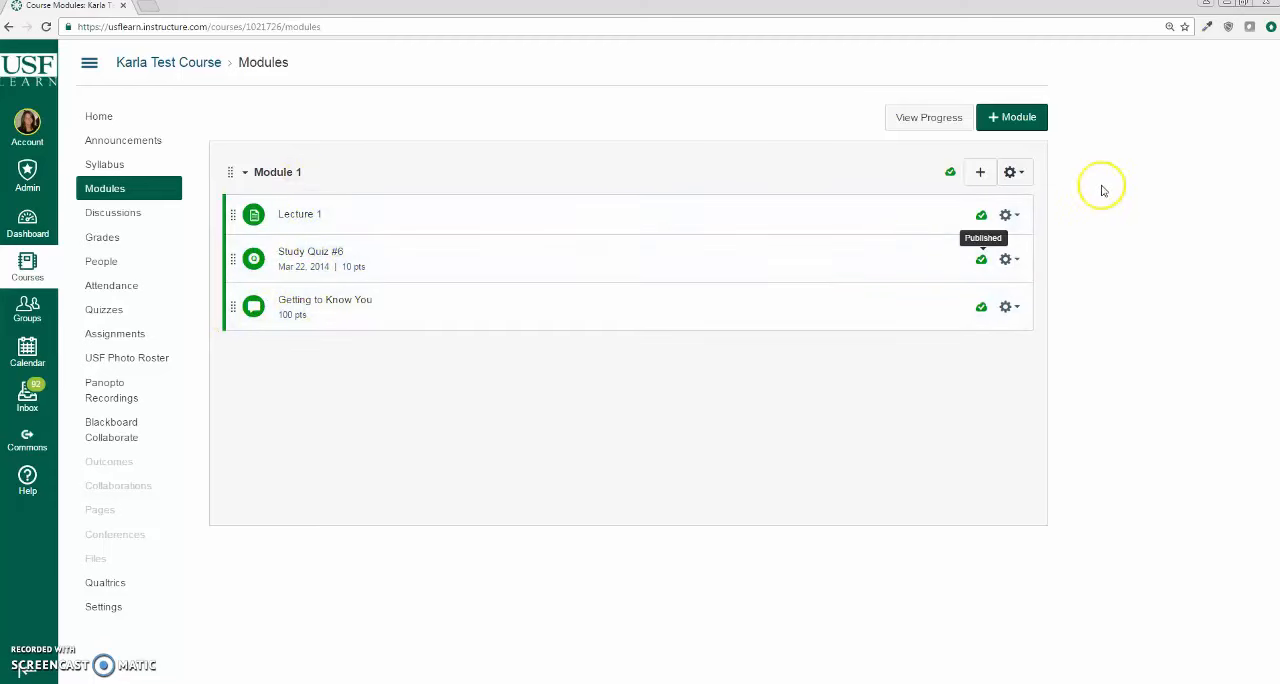
{"action": "mouse_move", "coordinate": [1103, 189]}
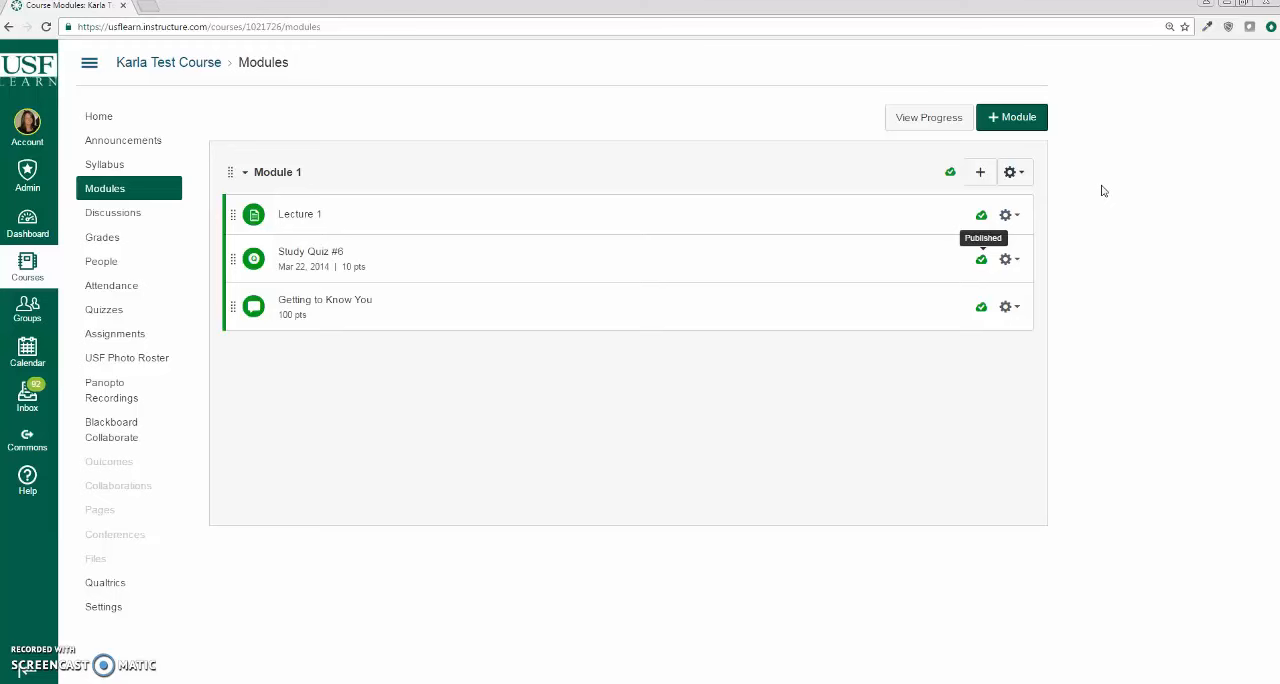
{"action": "mouse_move", "coordinate": [1009, 172]}
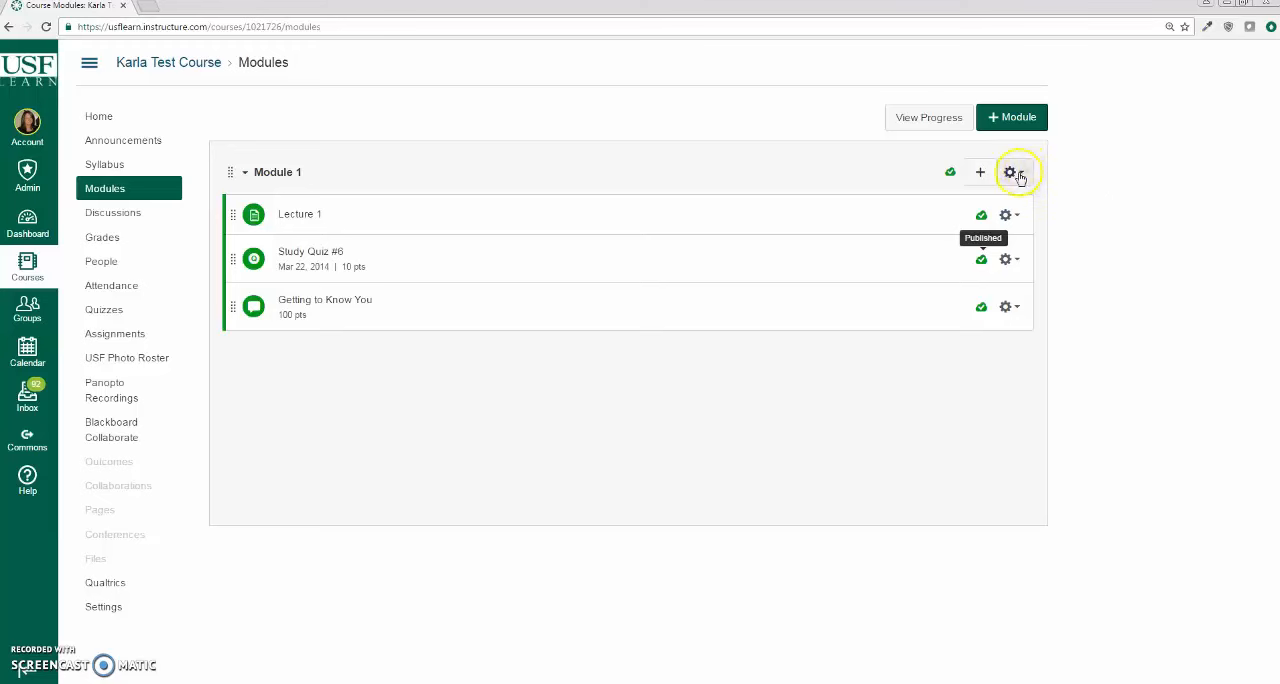
Edit Module 1's settings and add a requirement to view Lecture 1.
{"action": "left_click", "coordinate": [1009, 172]}
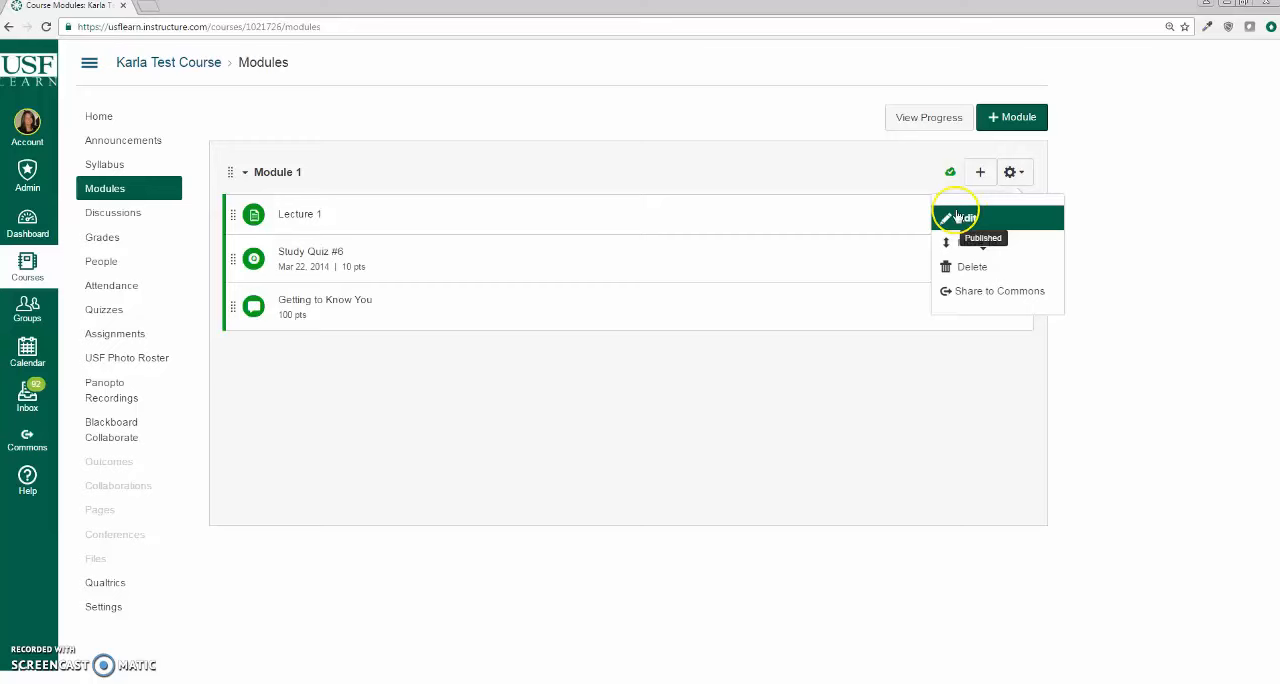
{"action": "left_click", "coordinate": [961, 217]}
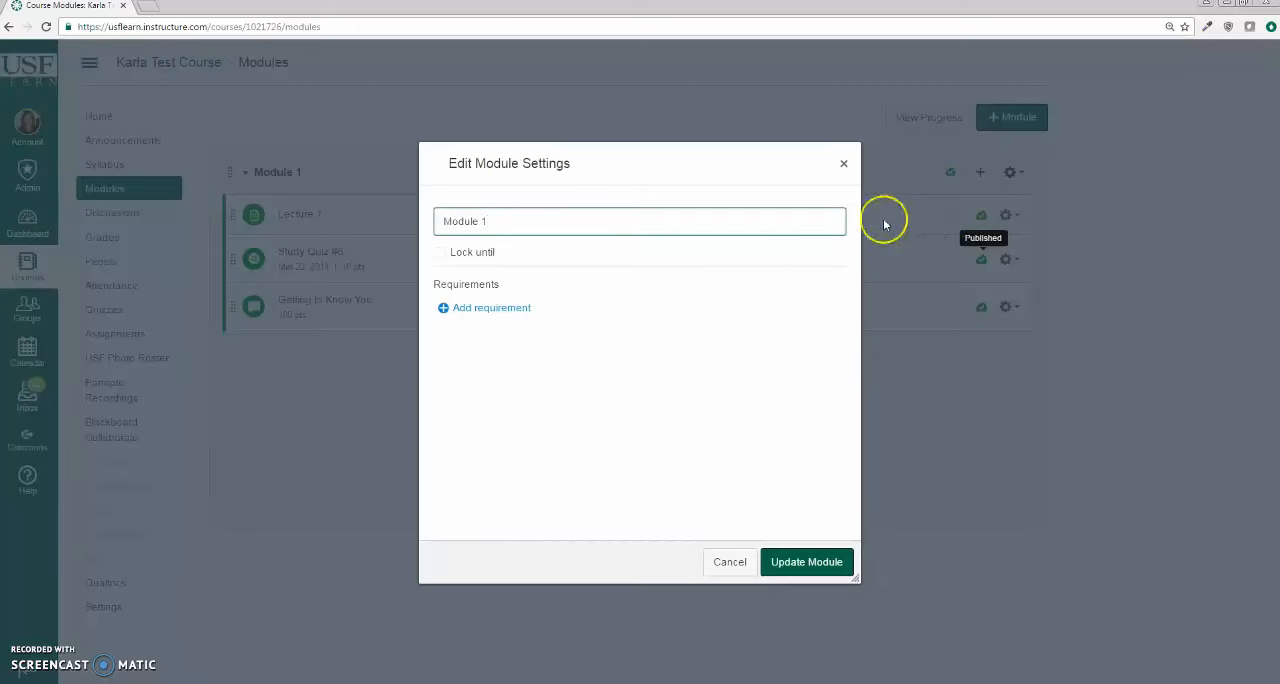
{"action": "mouse_move", "coordinate": [491, 307]}
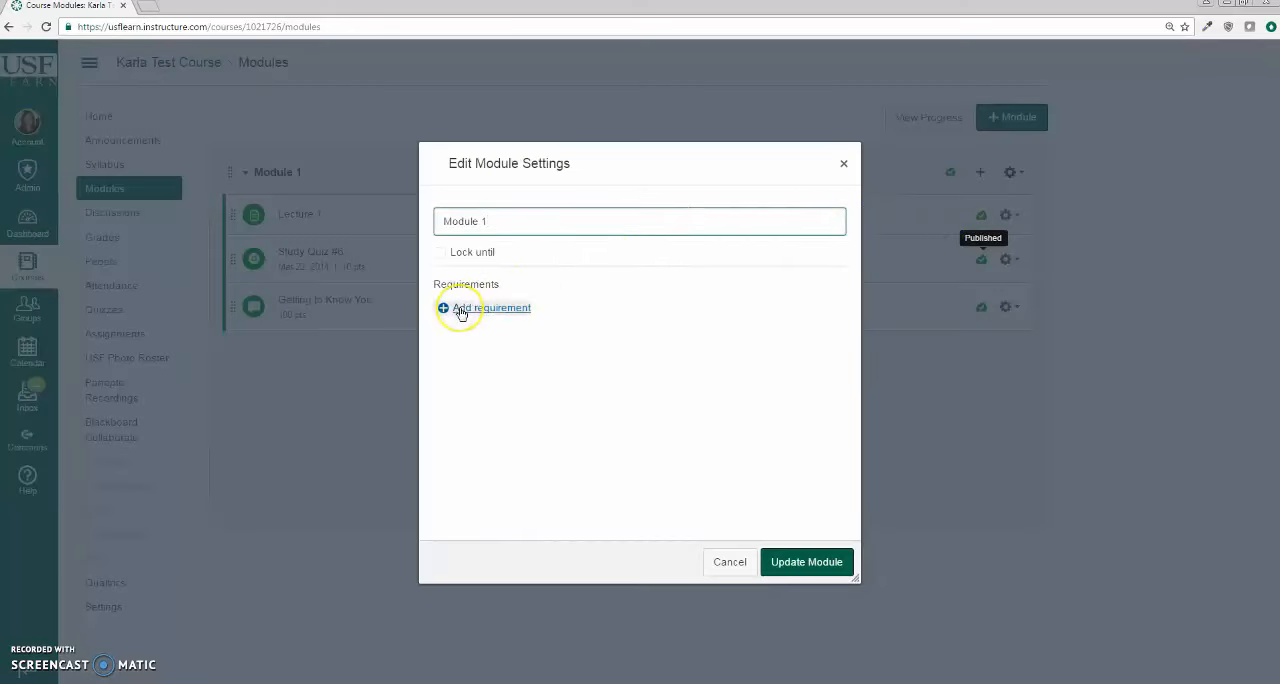
{"action": "left_click", "coordinate": [491, 307]}
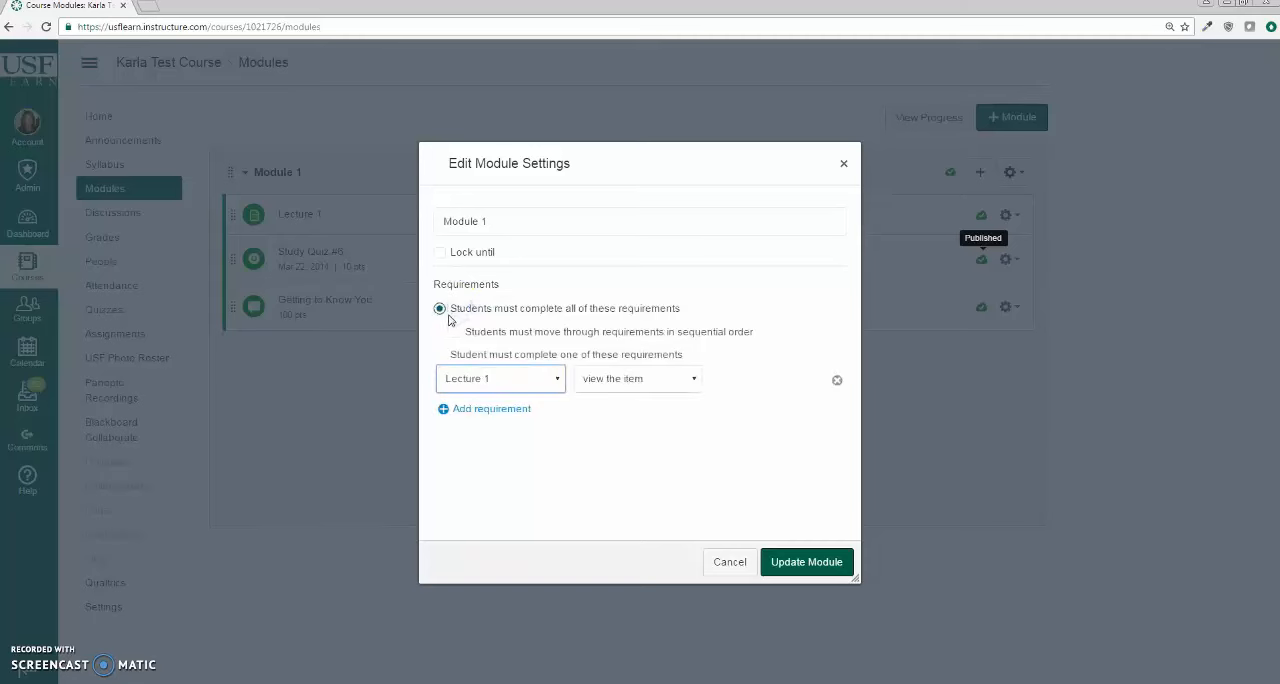
{"action": "mouse_move", "coordinate": [547, 308]}
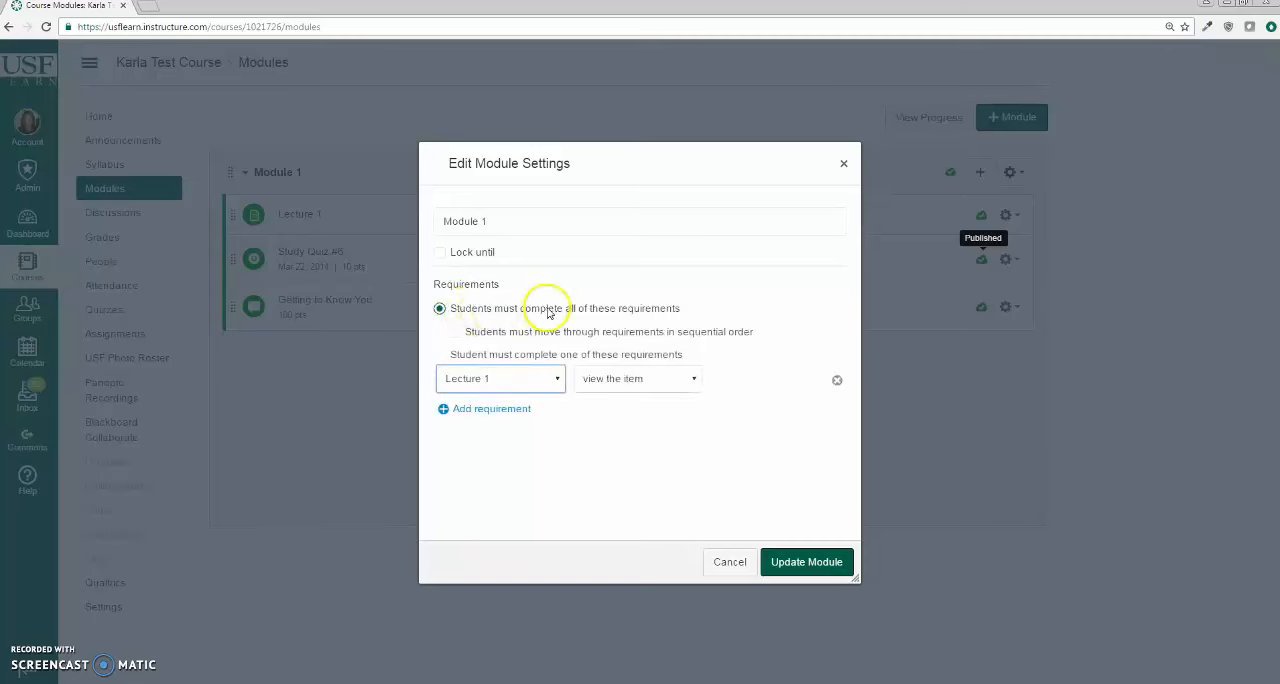
{"action": "mouse_move", "coordinate": [680, 313]}
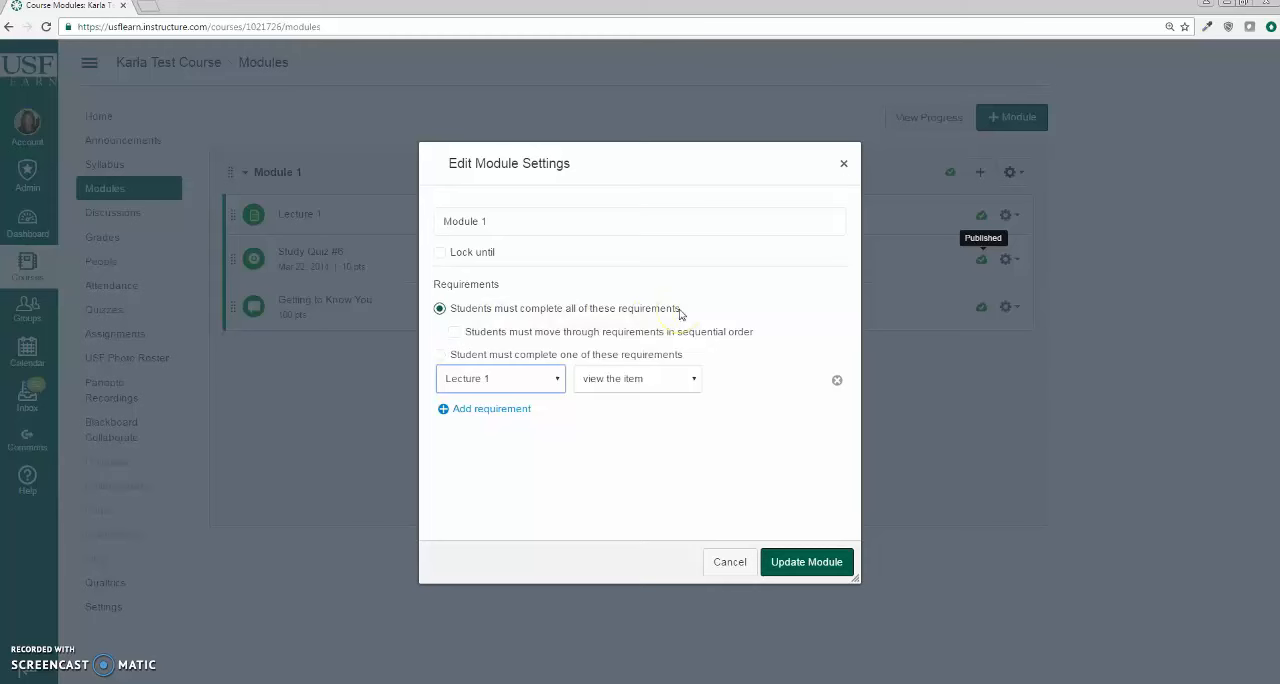
{"action": "mouse_move", "coordinate": [548, 374]}
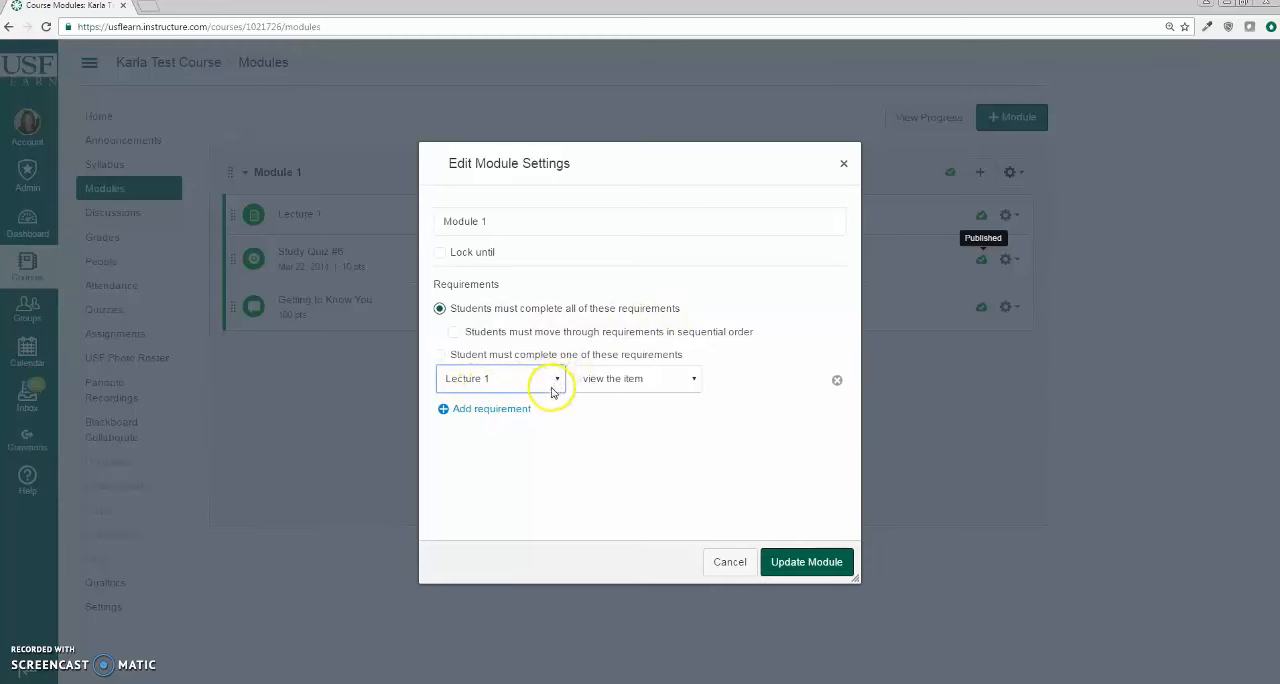
{"action": "mouse_move", "coordinate": [640, 378]}
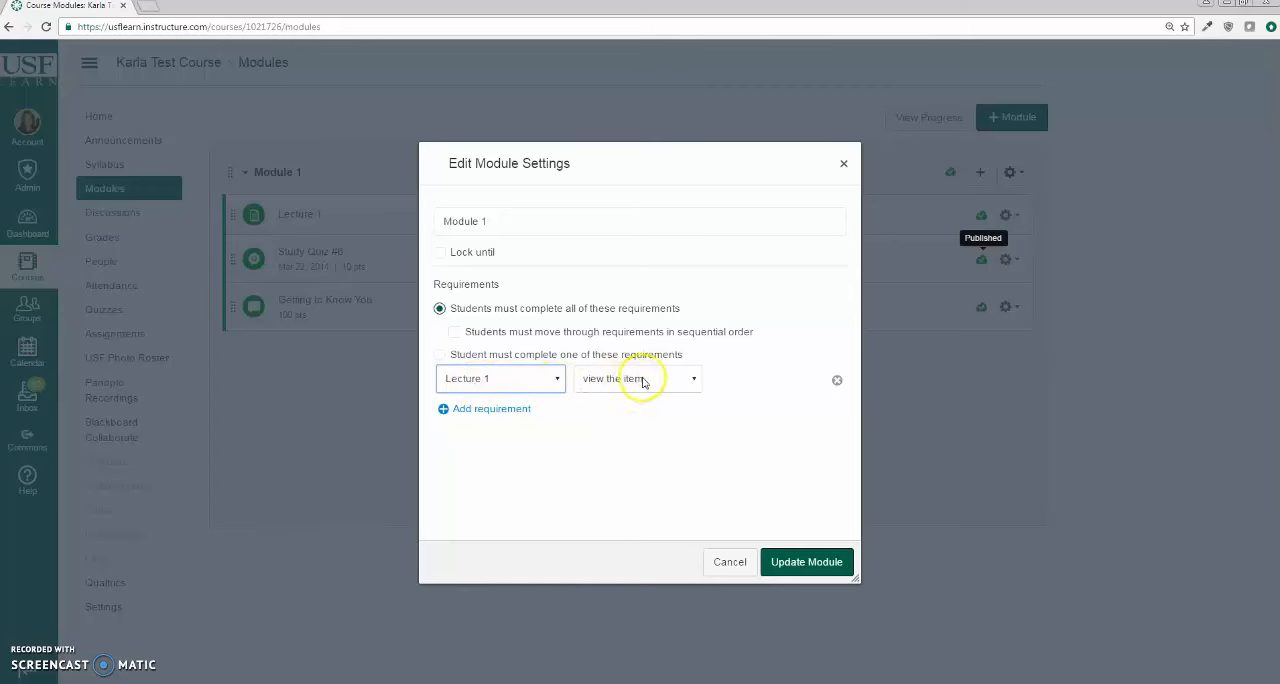
{"action": "mouse_move", "coordinate": [676, 388]}
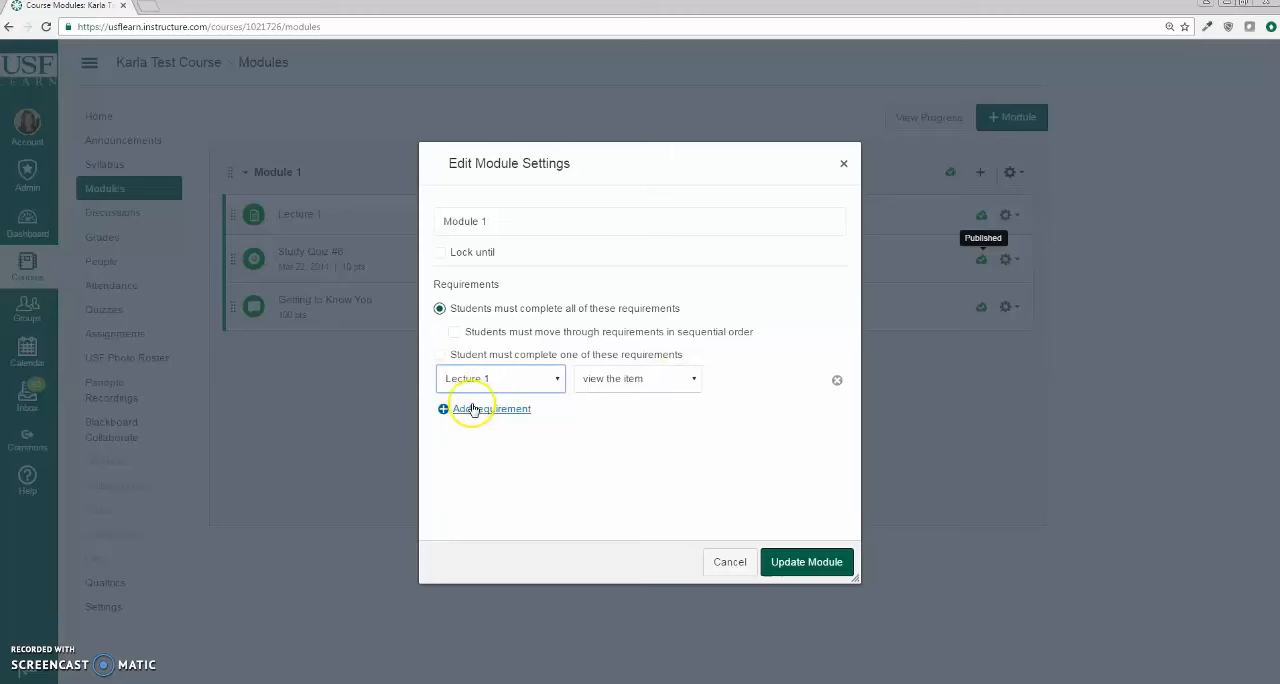
Add a requirement to submit Study Quiz #6.
{"action": "left_click", "coordinate": [490, 408]}
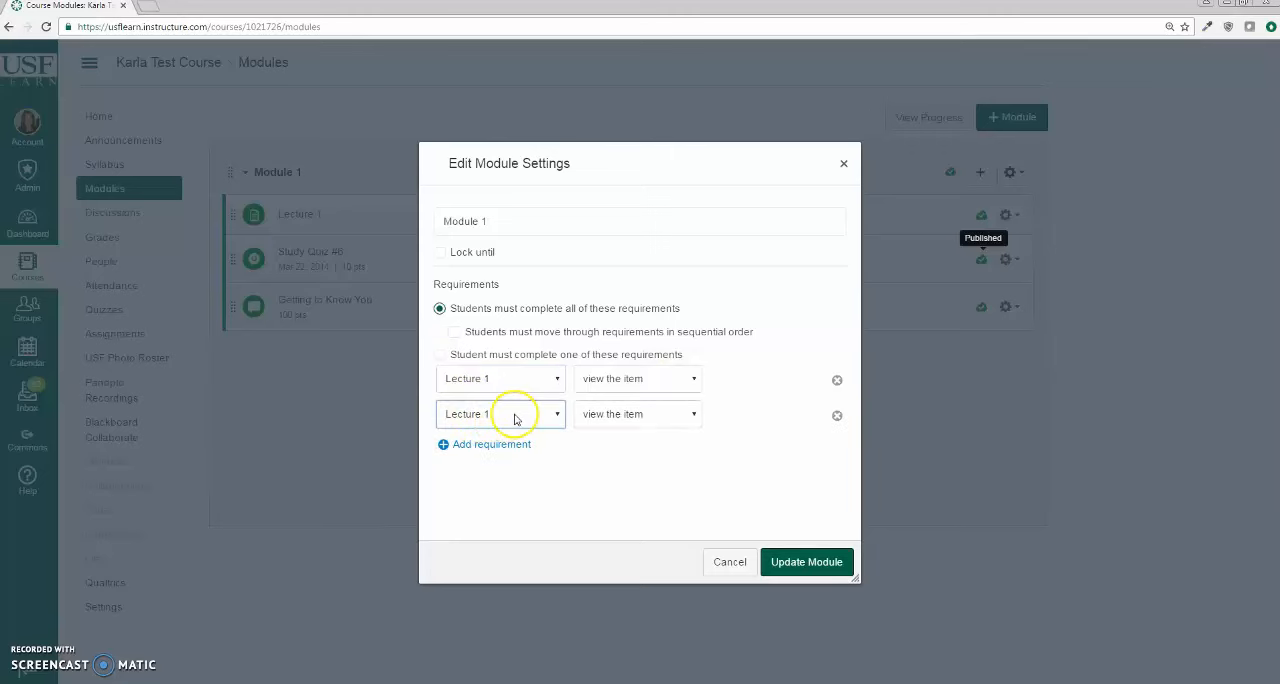
{"action": "left_click", "coordinate": [500, 413]}
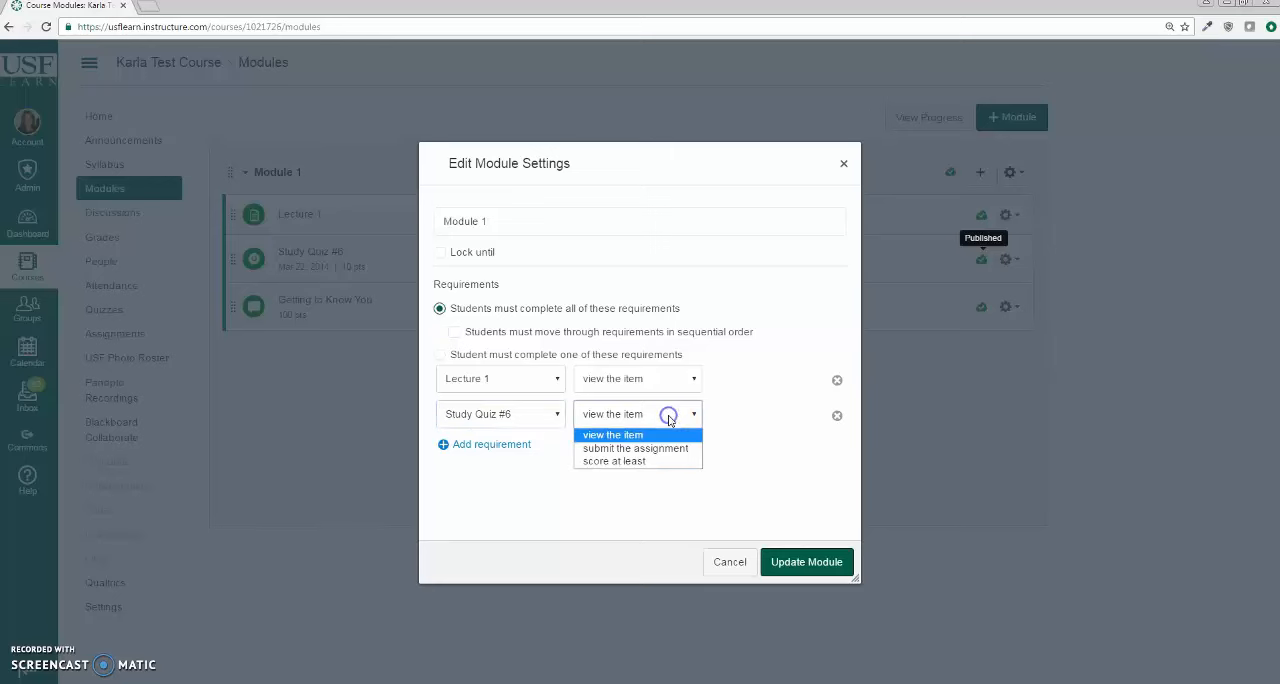
{"action": "left_click", "coordinate": [635, 448]}
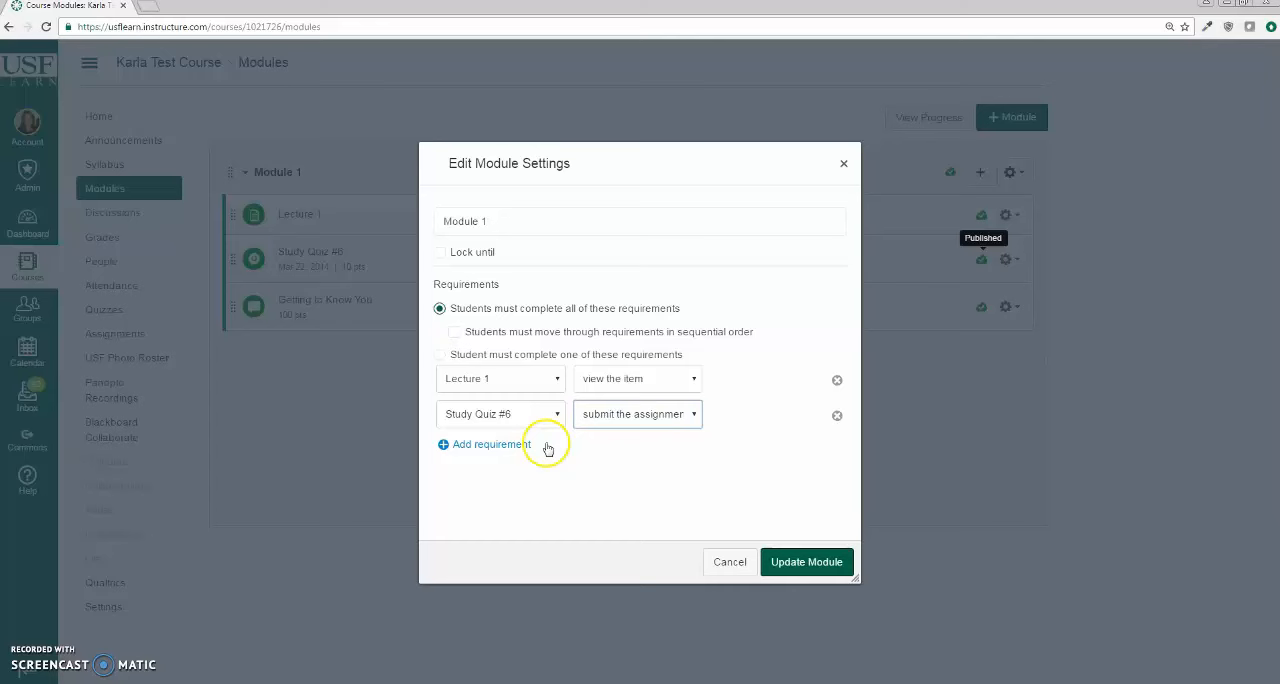
Add a requirement to contribute to the Getting to Know You discussion.
{"action": "left_click", "coordinate": [485, 444]}
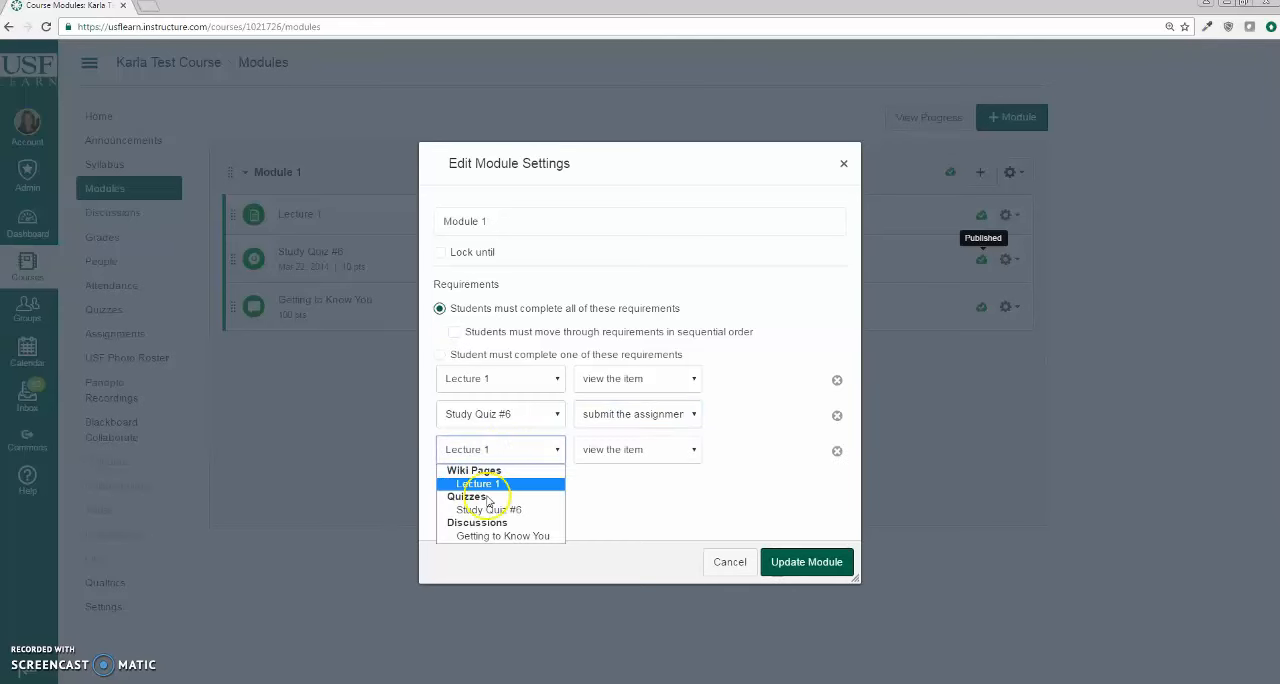
{"action": "left_click", "coordinate": [503, 535]}
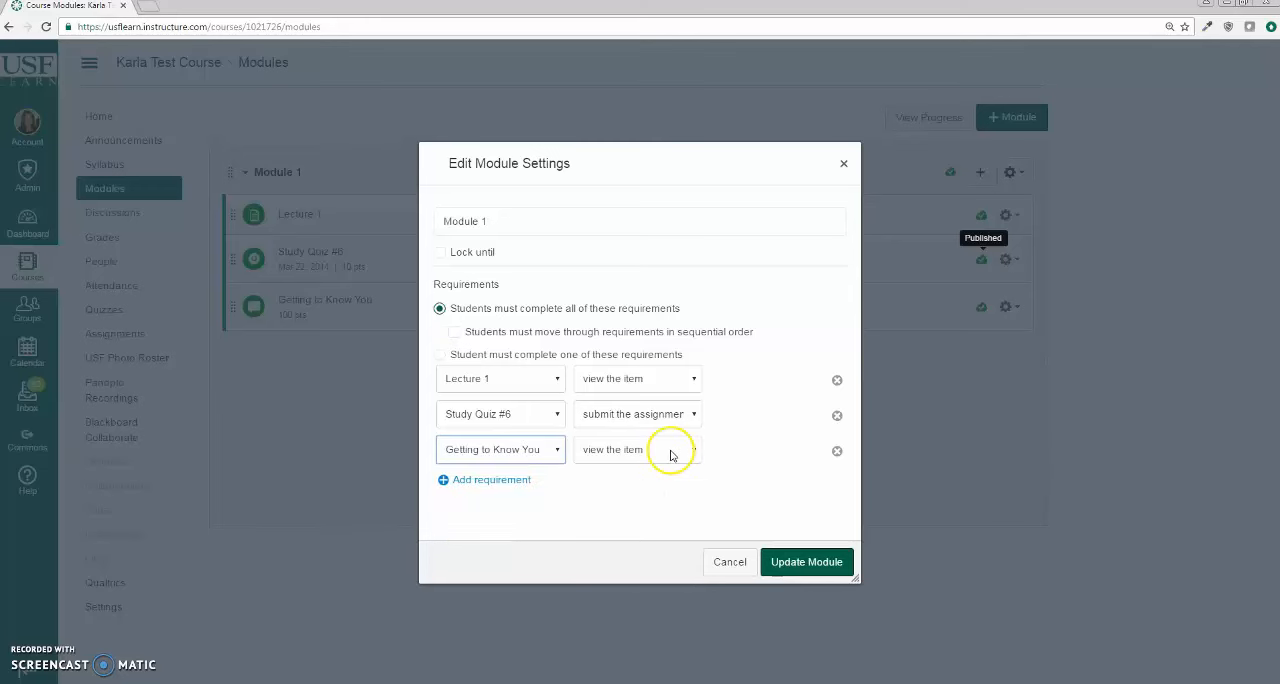
{"action": "left_click", "coordinate": [637, 449]}
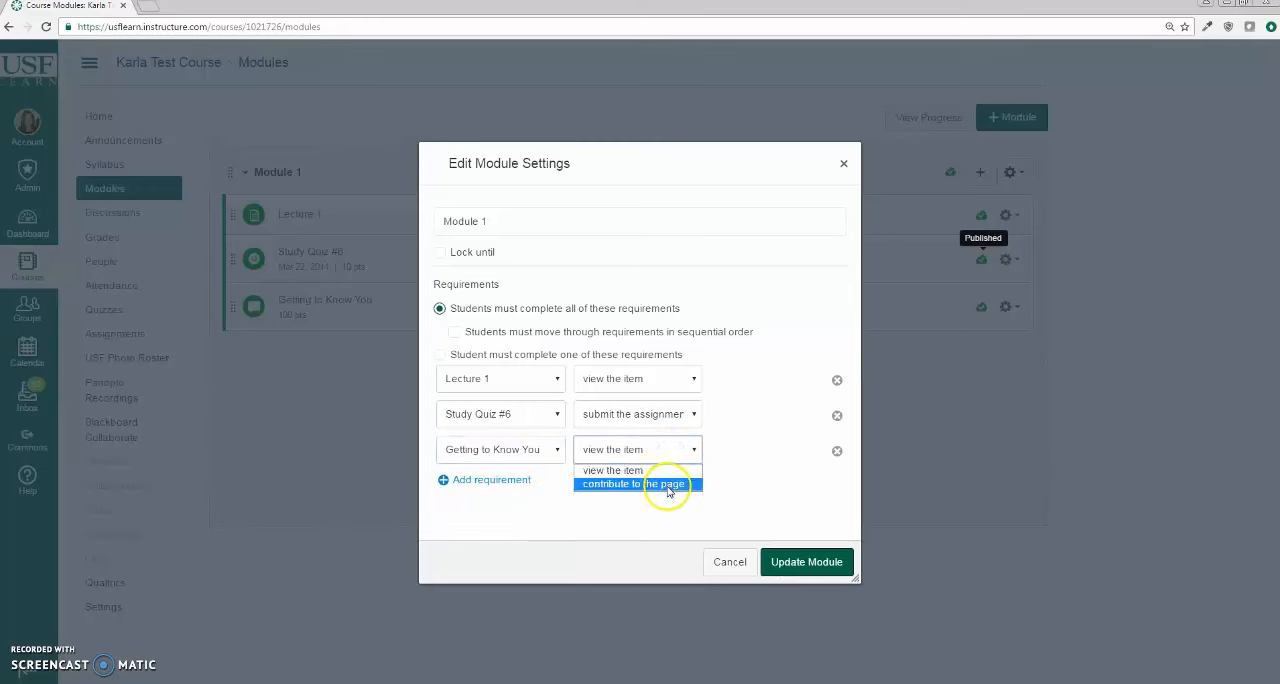
{"action": "left_click", "coordinate": [633, 484]}
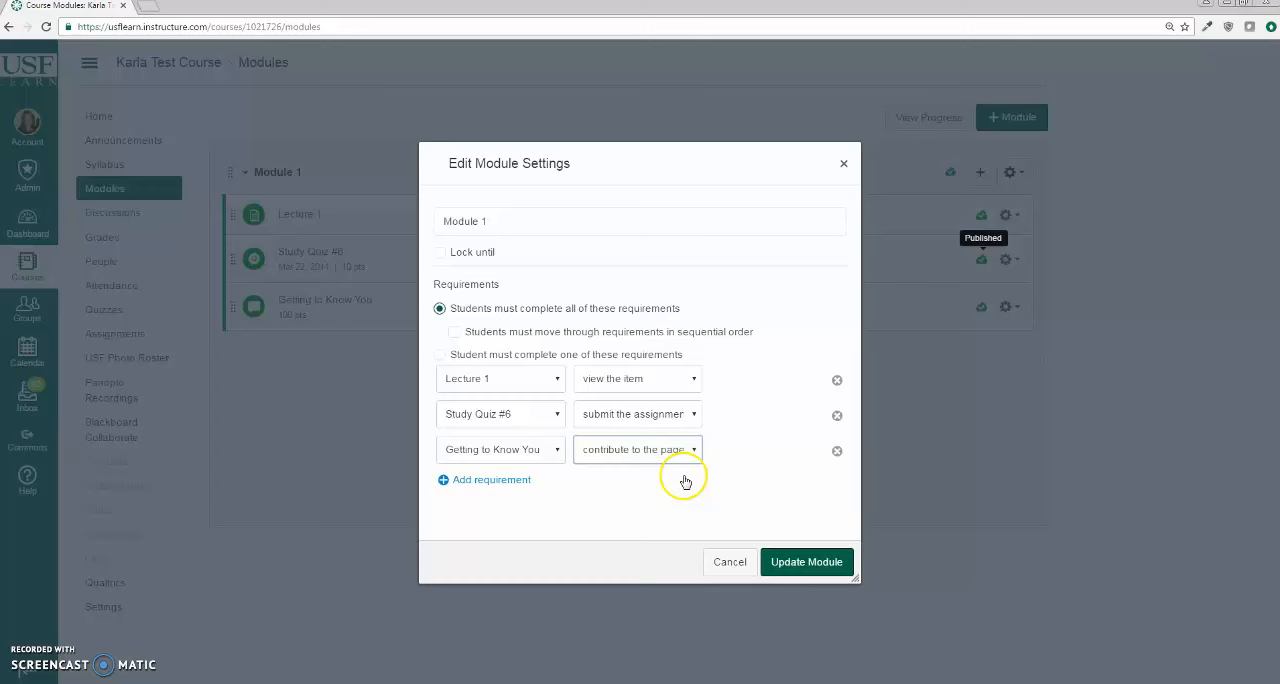
{"action": "mouse_move", "coordinate": [675, 485]}
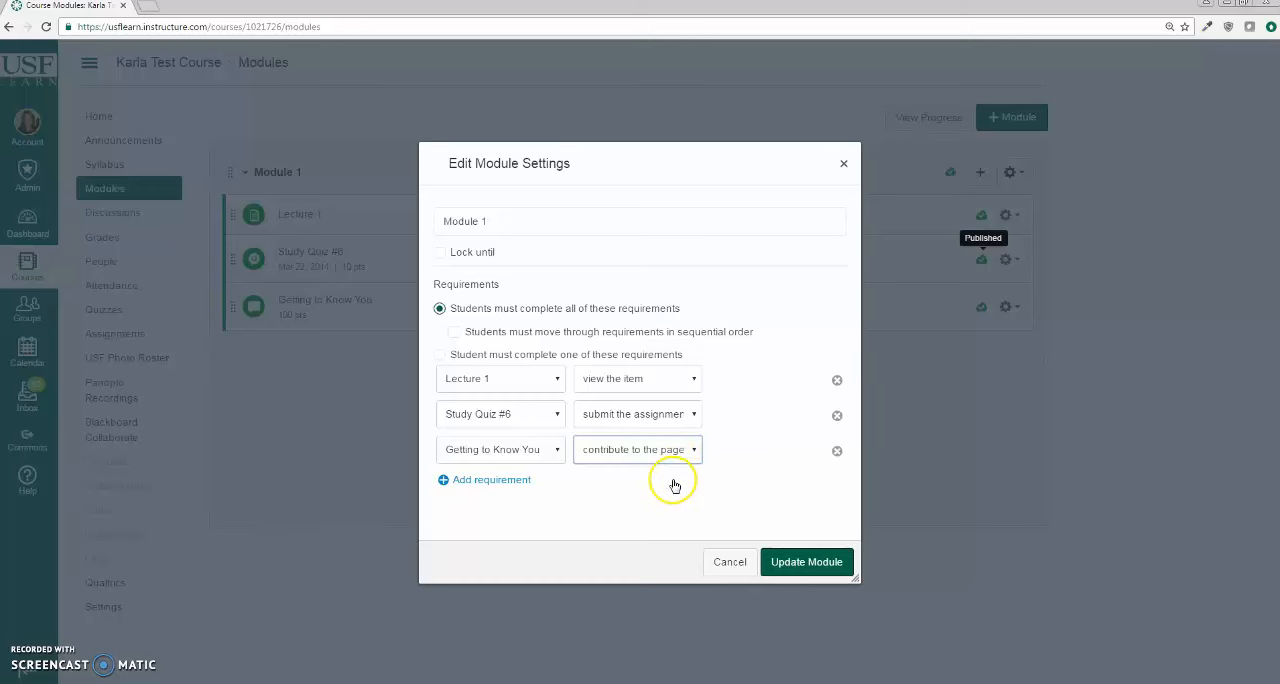
{"action": "mouse_move", "coordinate": [718, 353]}
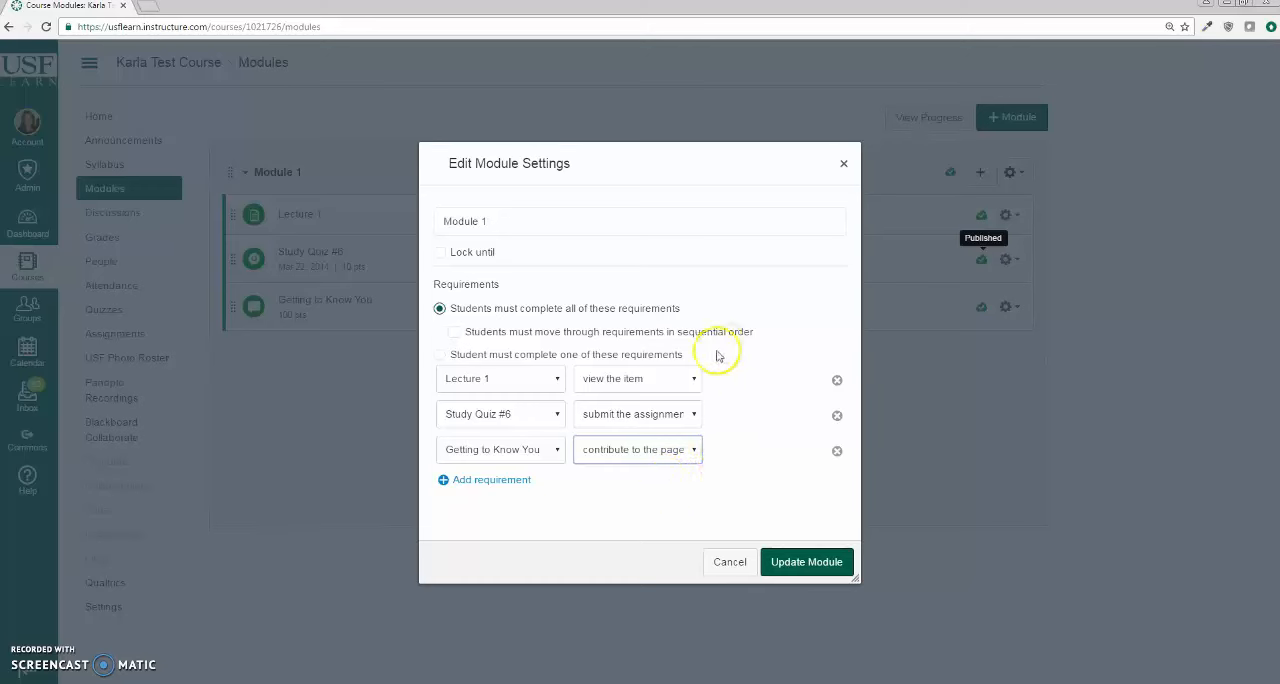
{"action": "mouse_move", "coordinate": [806, 561]}
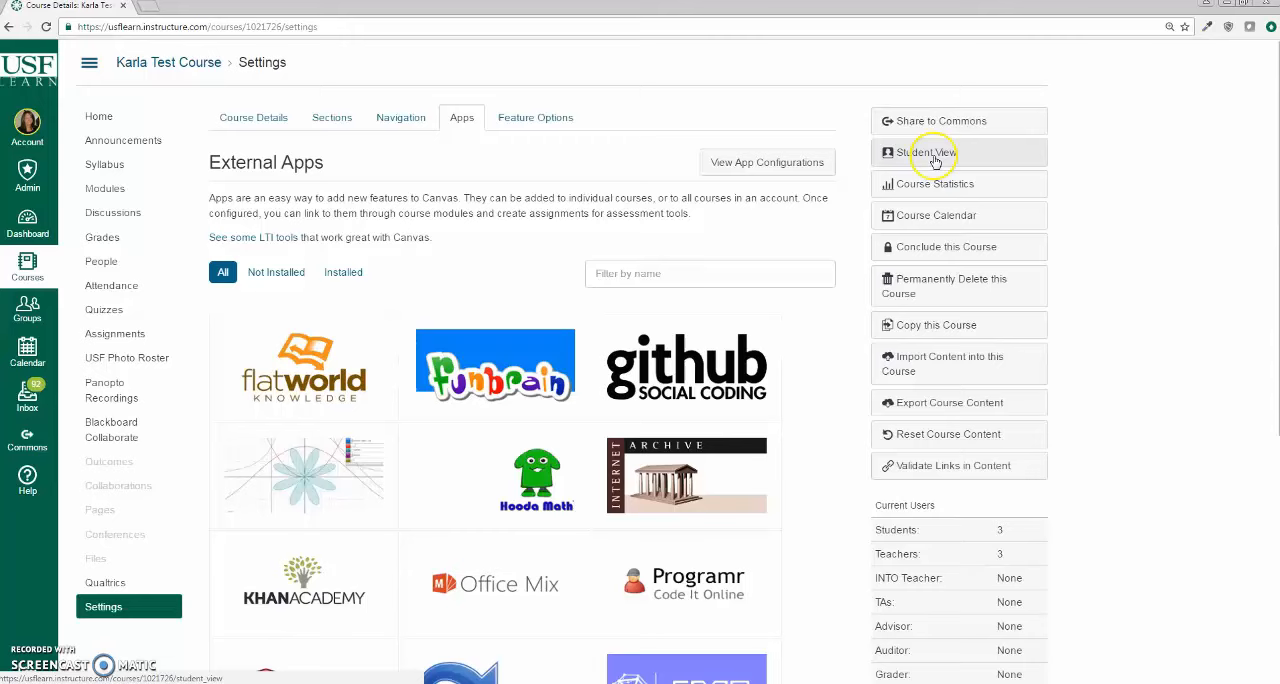
Enter Student View and open the still-incomplete Getting to Know You discussion.
{"action": "left_click", "coordinate": [924, 152]}
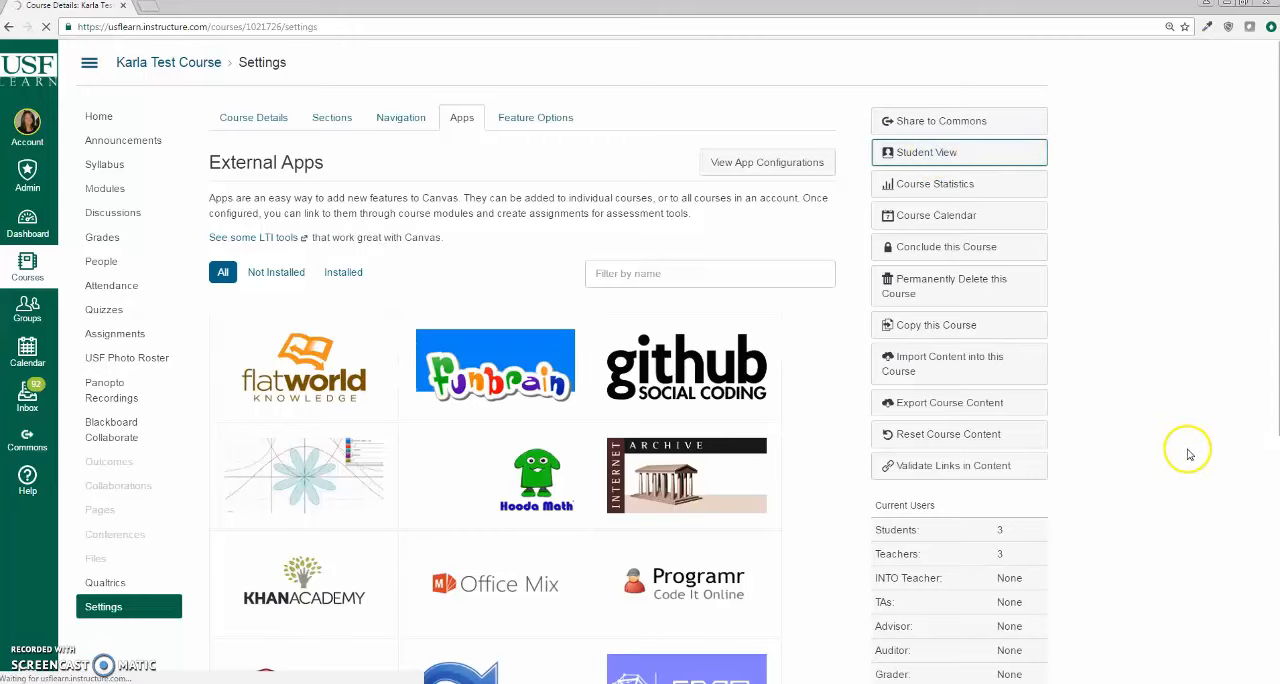
{"action": "left_click", "coordinate": [923, 152]}
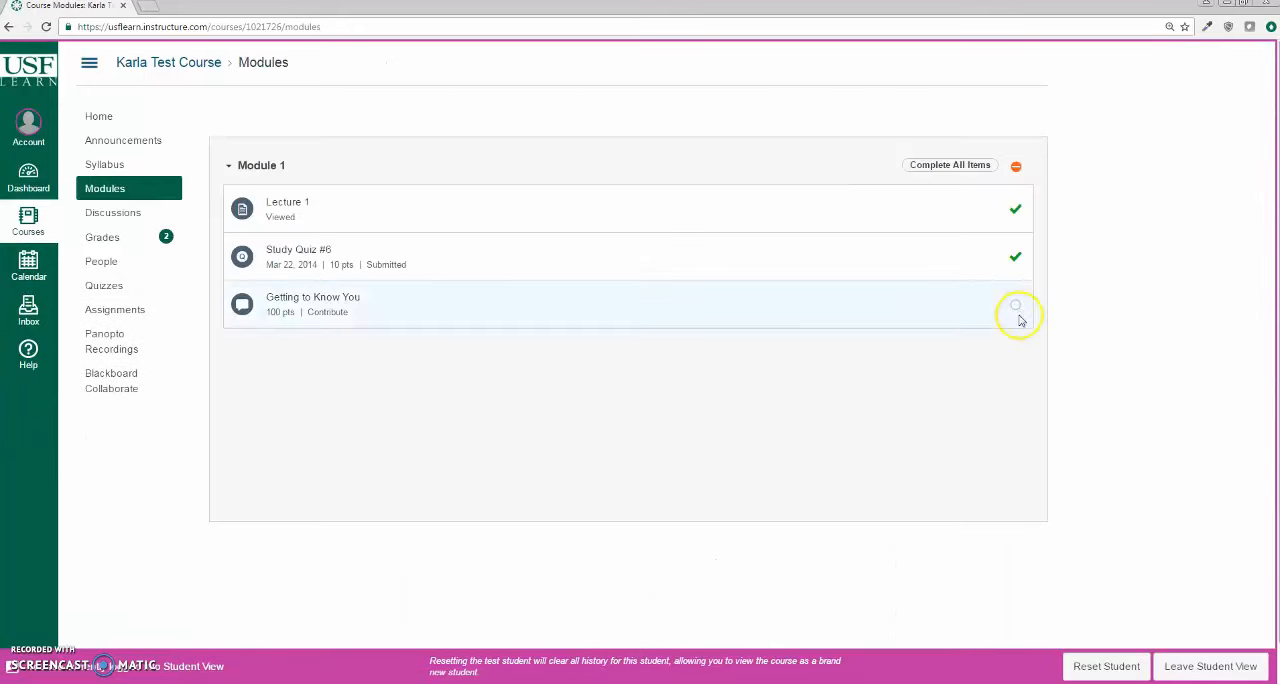
{"action": "left_click", "coordinate": [312, 297]}
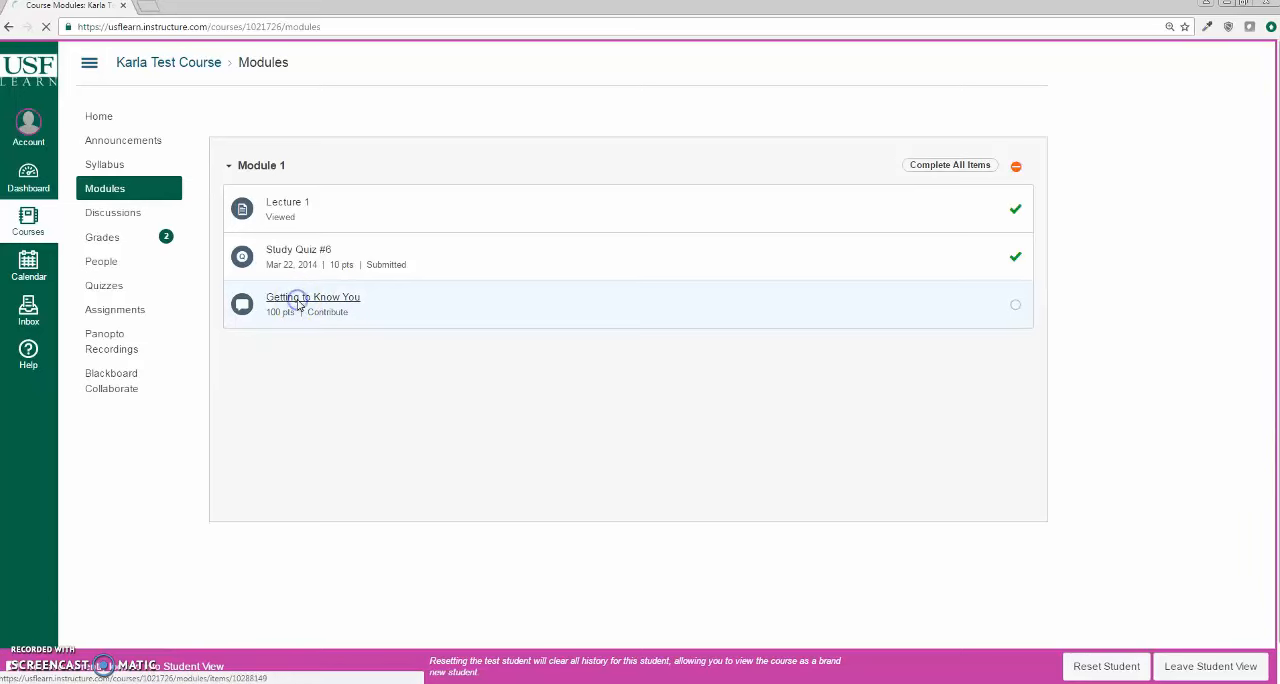
Post the reply 'Hi' to the Getting to Know You discussion.
{"action": "left_click", "coordinate": [312, 297]}
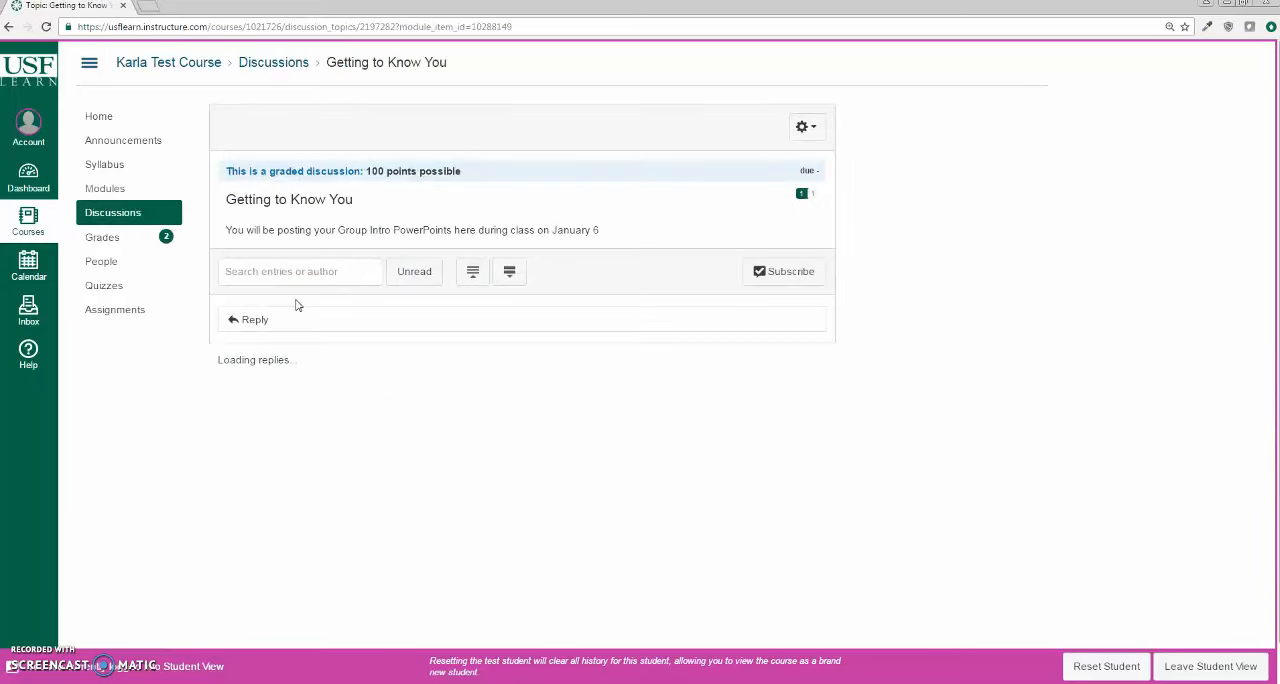
{"action": "left_click", "coordinate": [255, 319]}
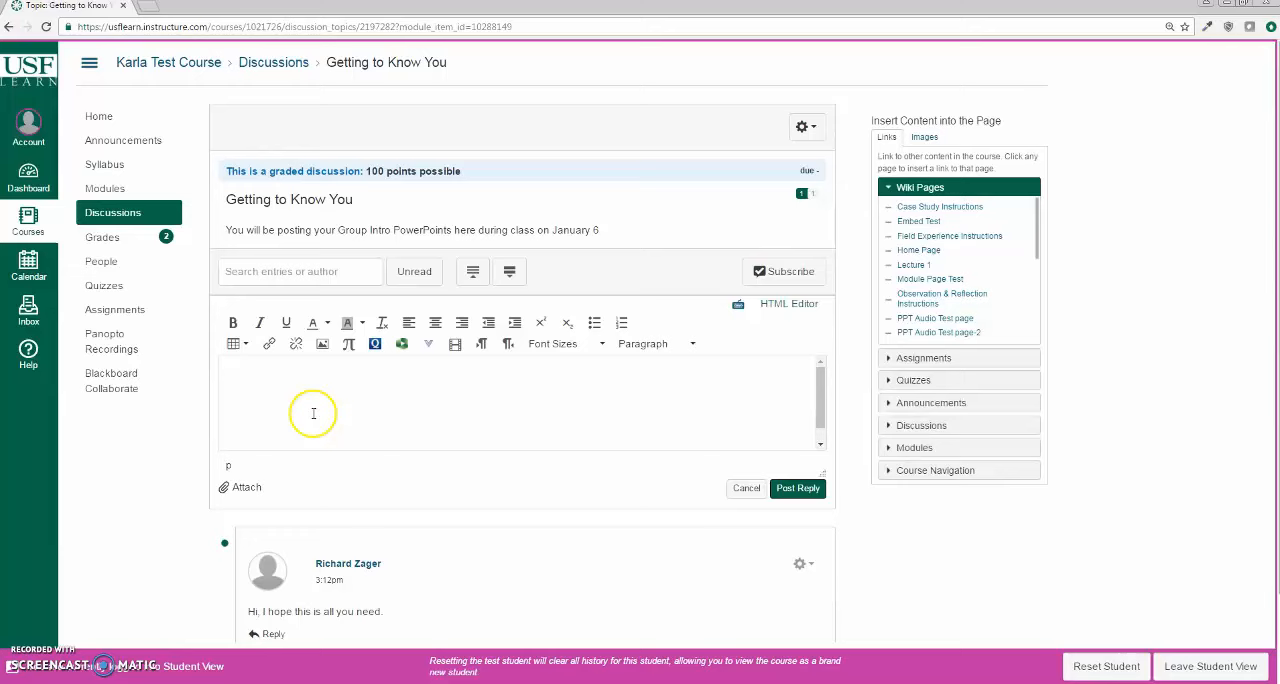
{"action": "type", "text": "Hi"}
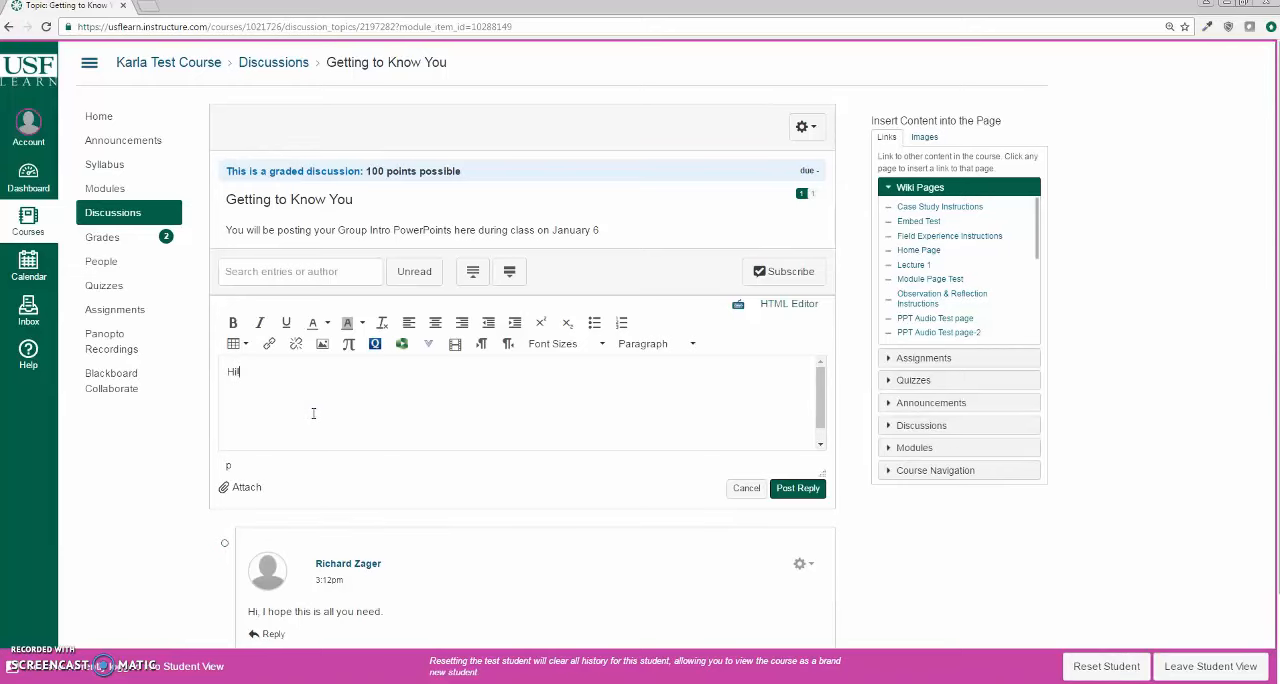
{"action": "left_click", "coordinate": [797, 488]}
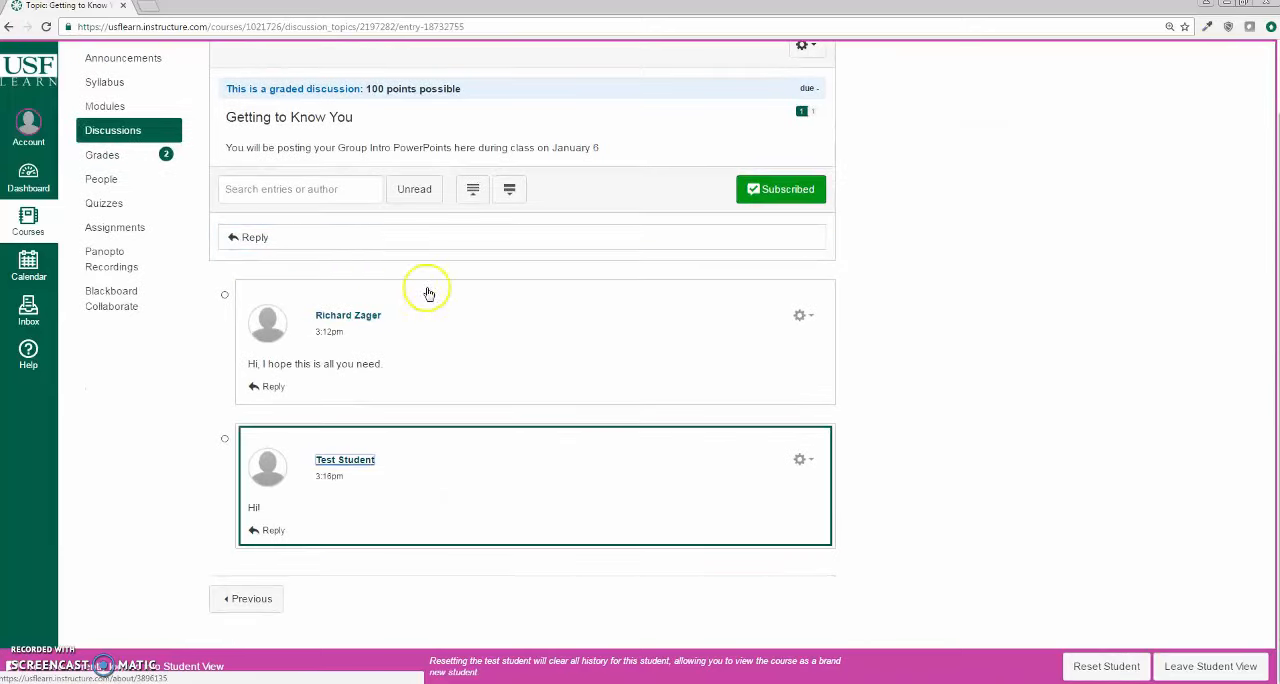
{"action": "mouse_move", "coordinate": [105, 106]}
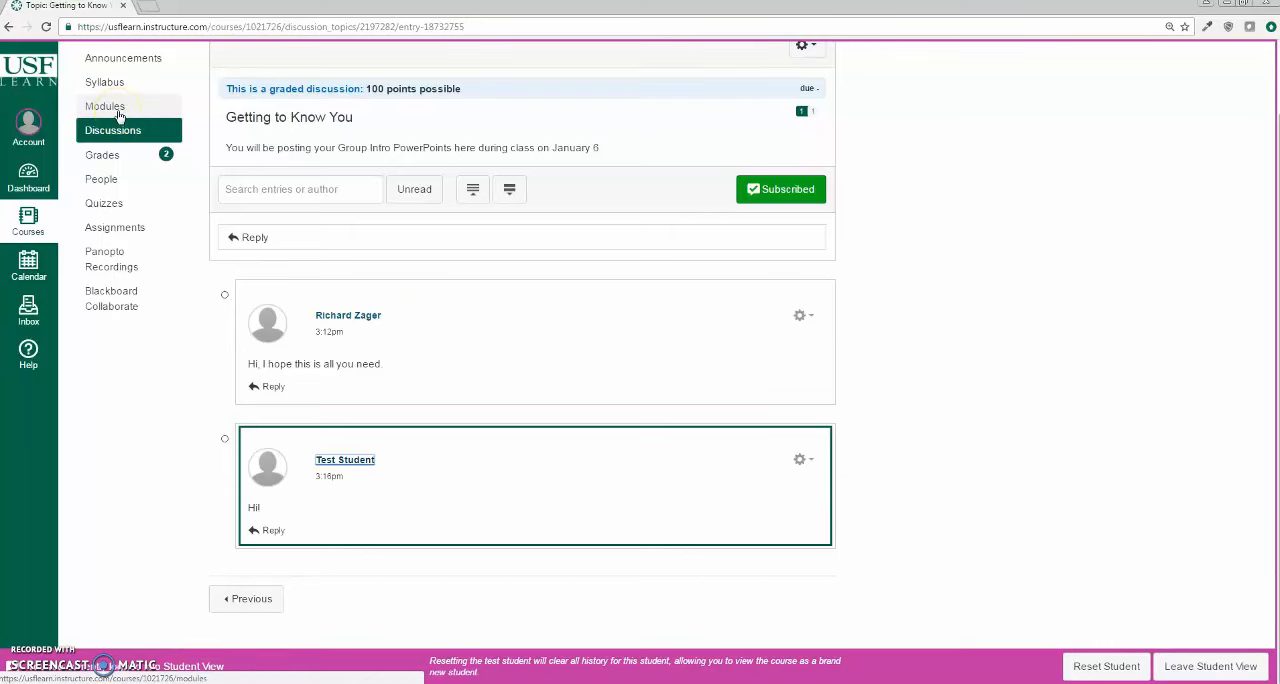
Check Module 1's completion ticks on Modules, then leave Student View.
{"action": "left_click", "coordinate": [105, 106]}
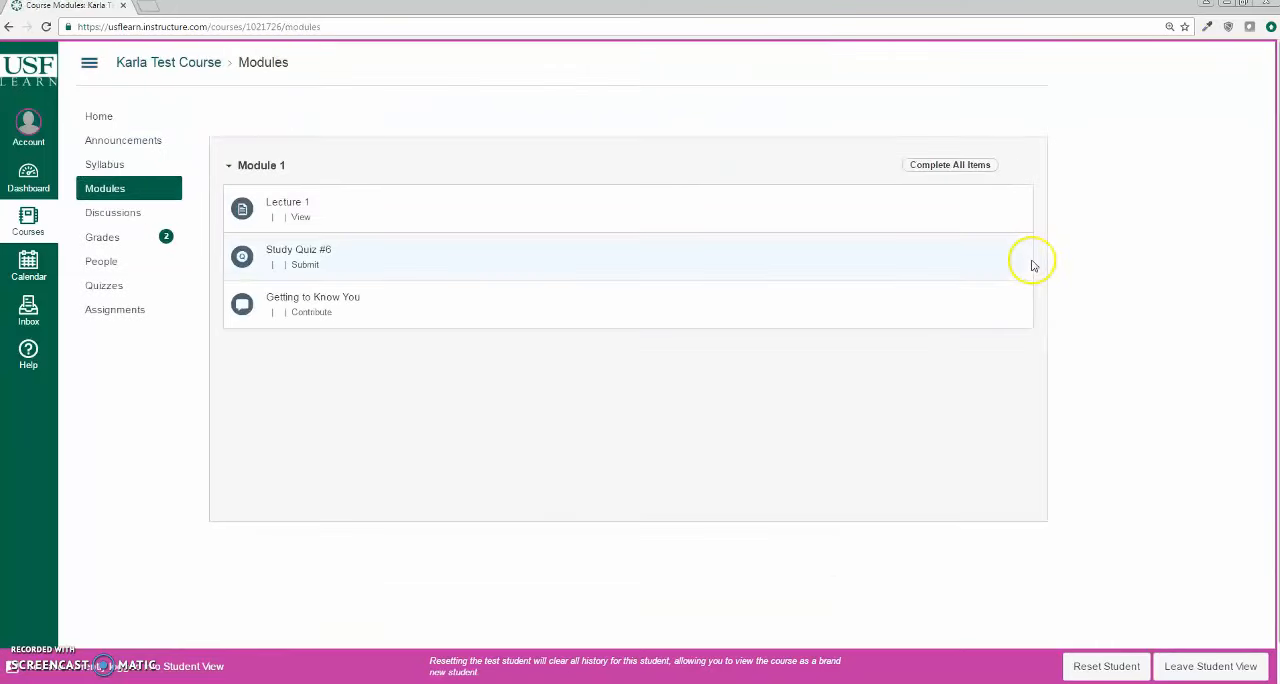
{"action": "left_click", "coordinate": [948, 164]}
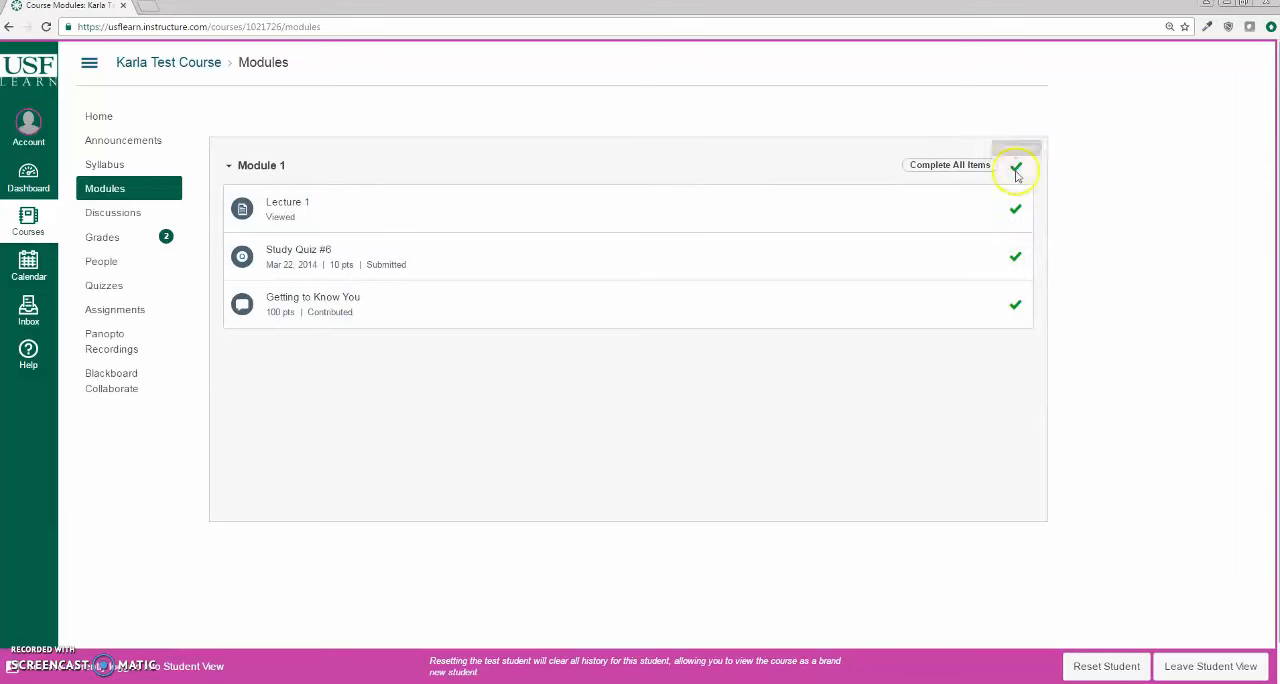
{"action": "mouse_move", "coordinate": [1016, 170]}
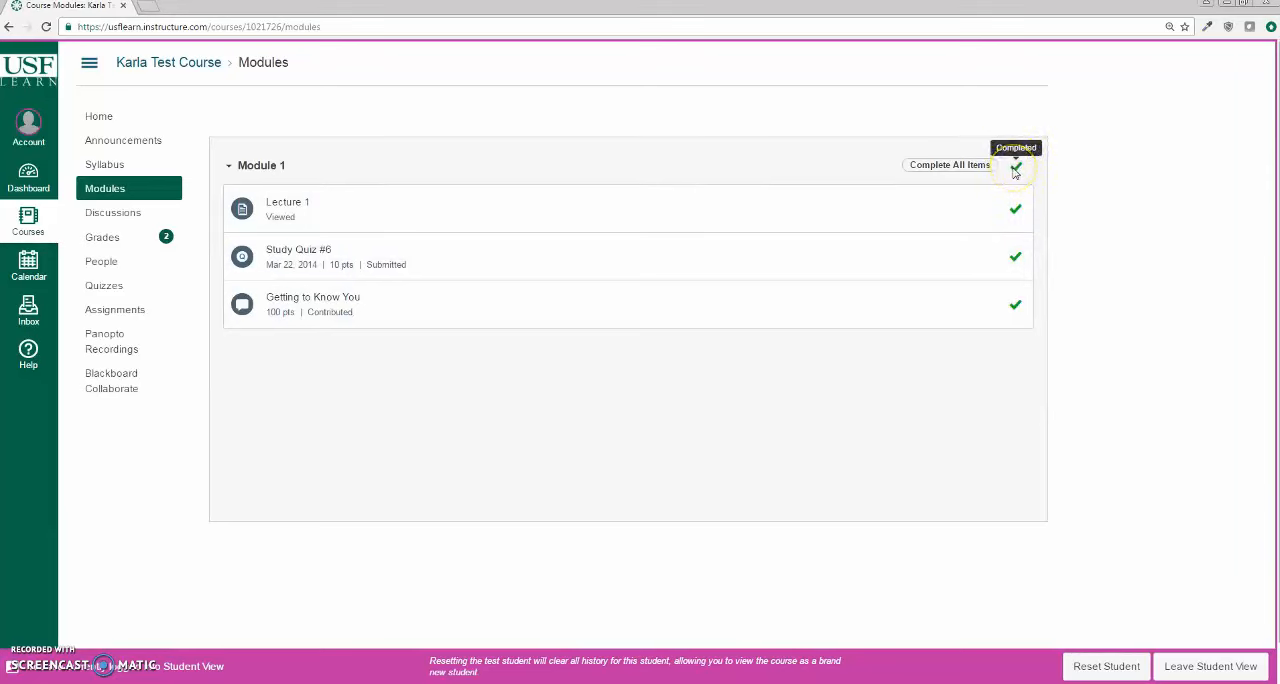
{"action": "mouse_move", "coordinate": [1210, 666]}
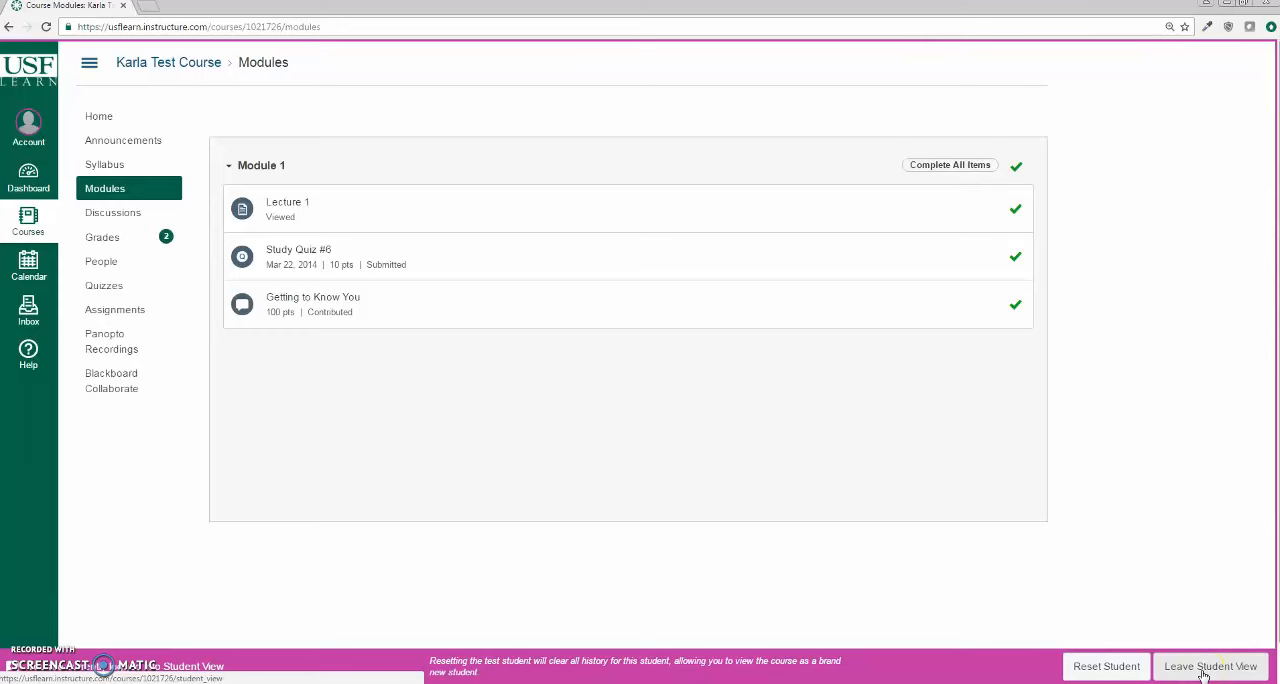
{"action": "left_click", "coordinate": [1210, 666]}
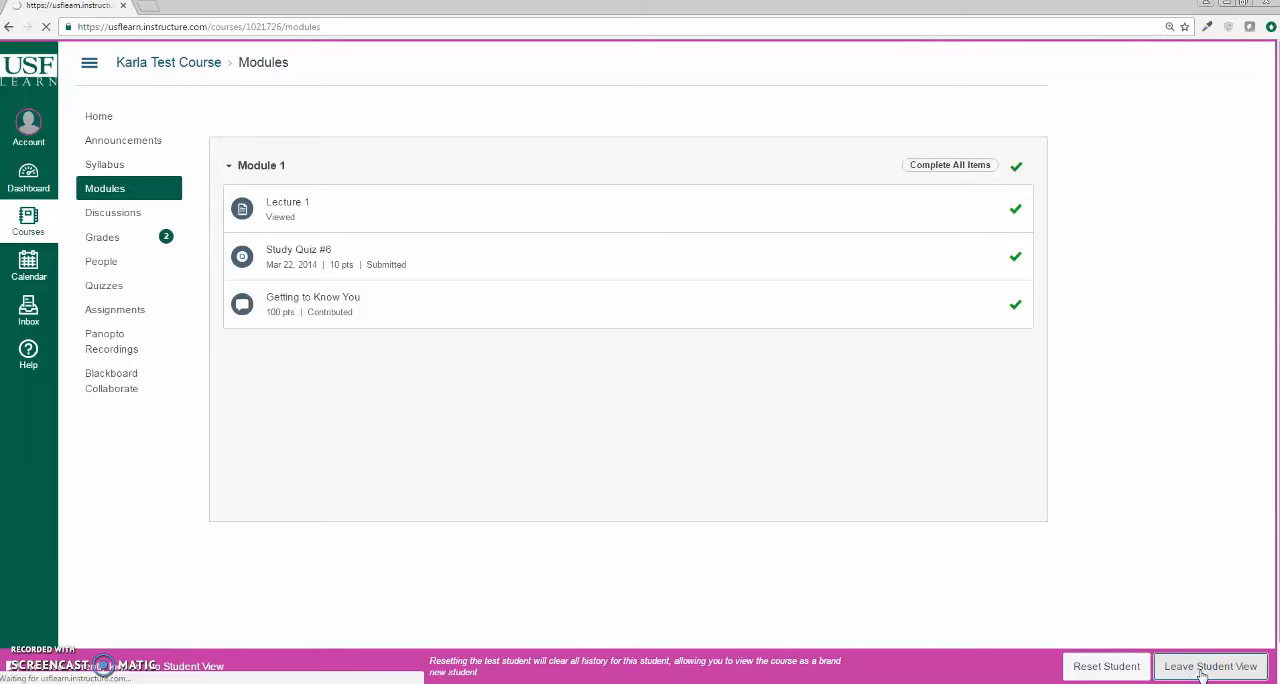
{"action": "left_click", "coordinate": [1210, 666]}
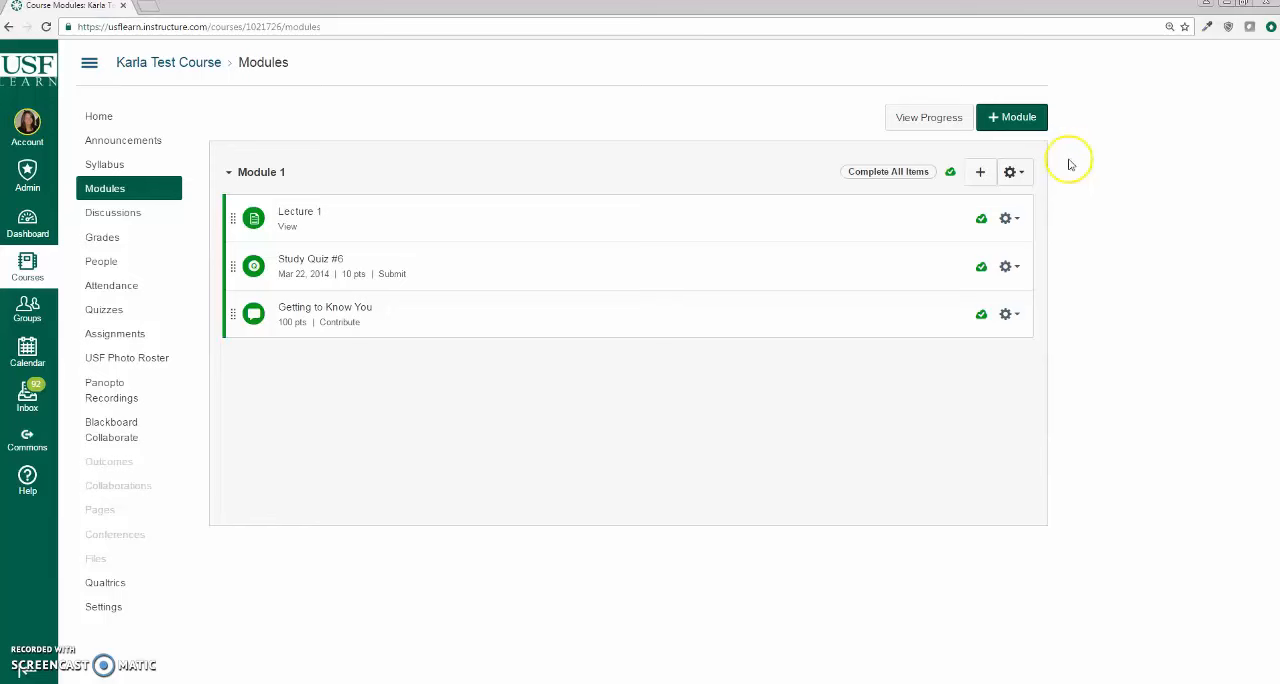
{"action": "mouse_move", "coordinate": [833, 128]}
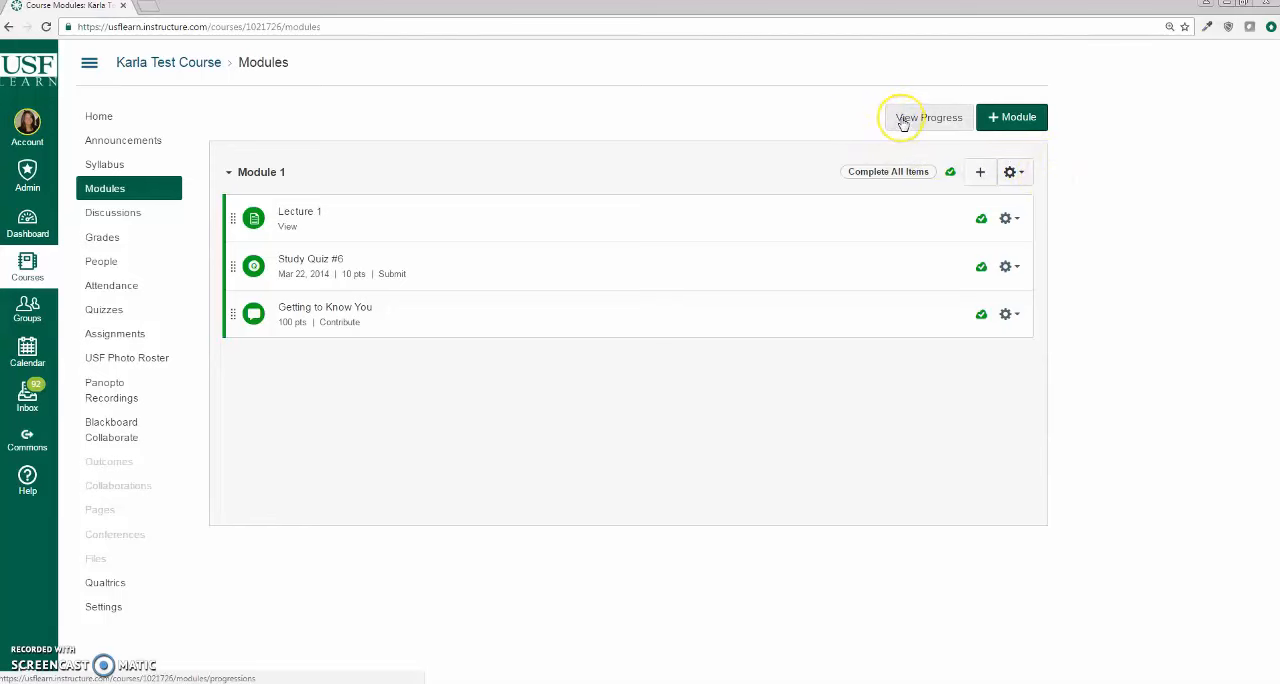
{"action": "left_click", "coordinate": [928, 117]}
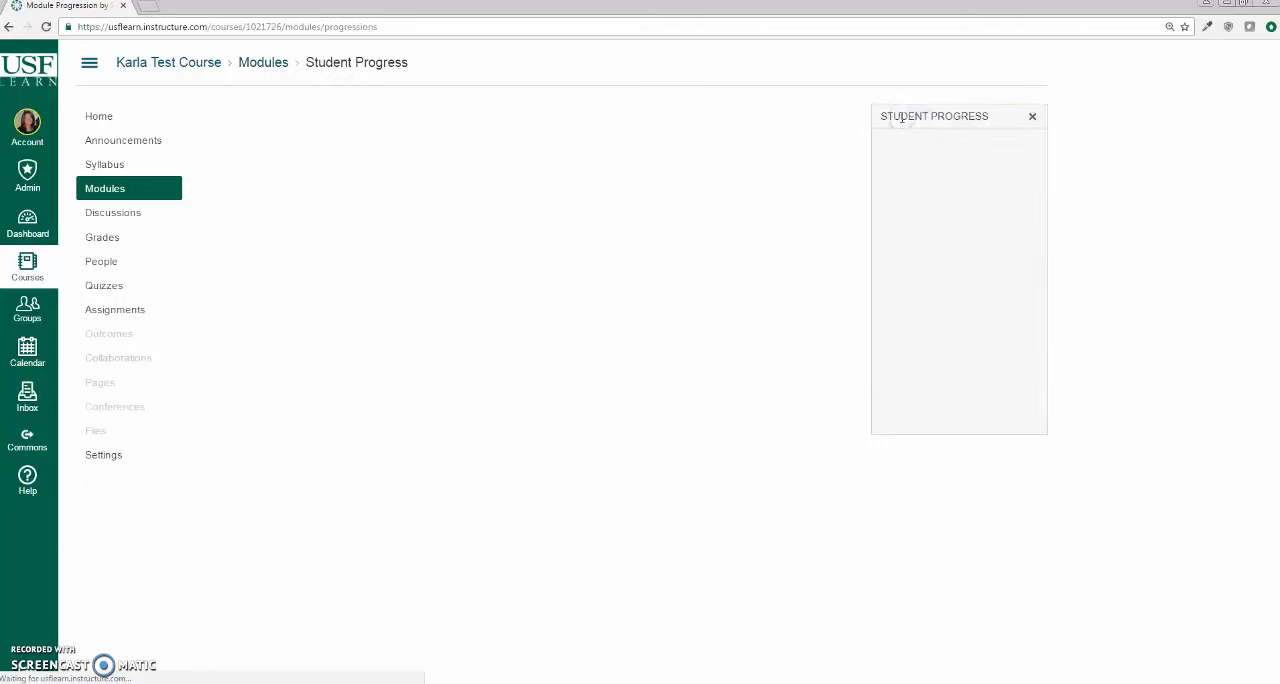
{"action": "left_click", "coordinate": [911, 142]}
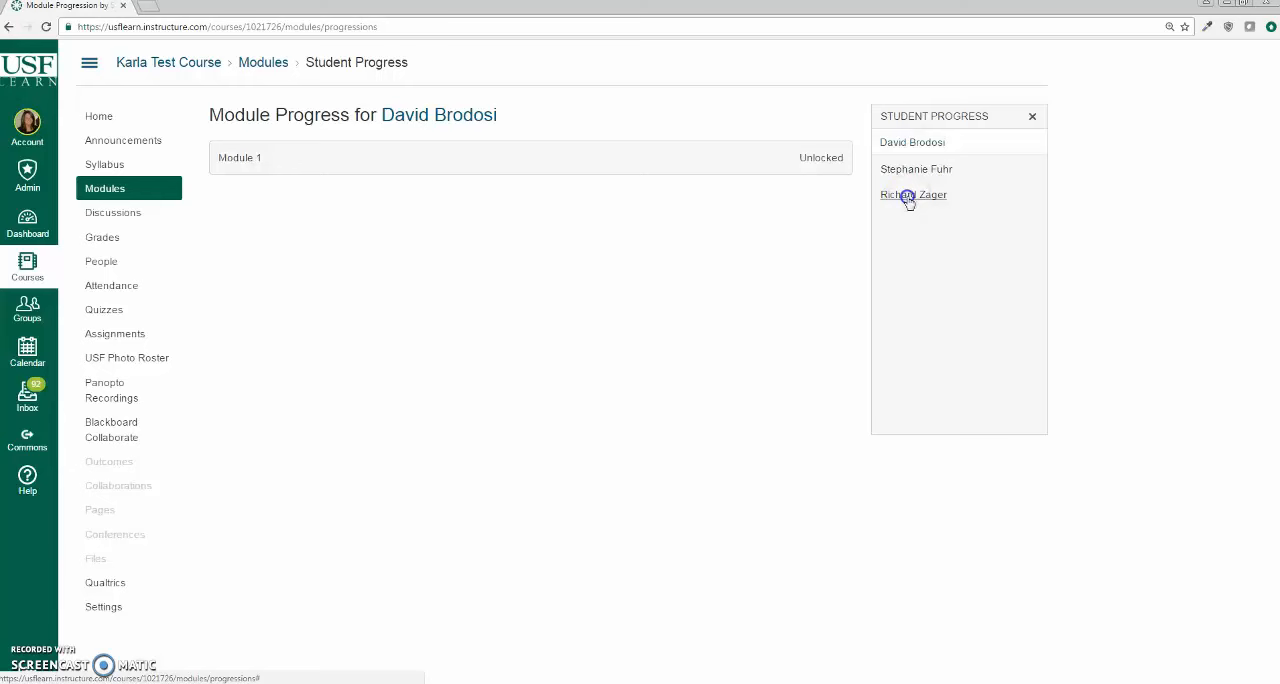
{"action": "left_click", "coordinate": [911, 194]}
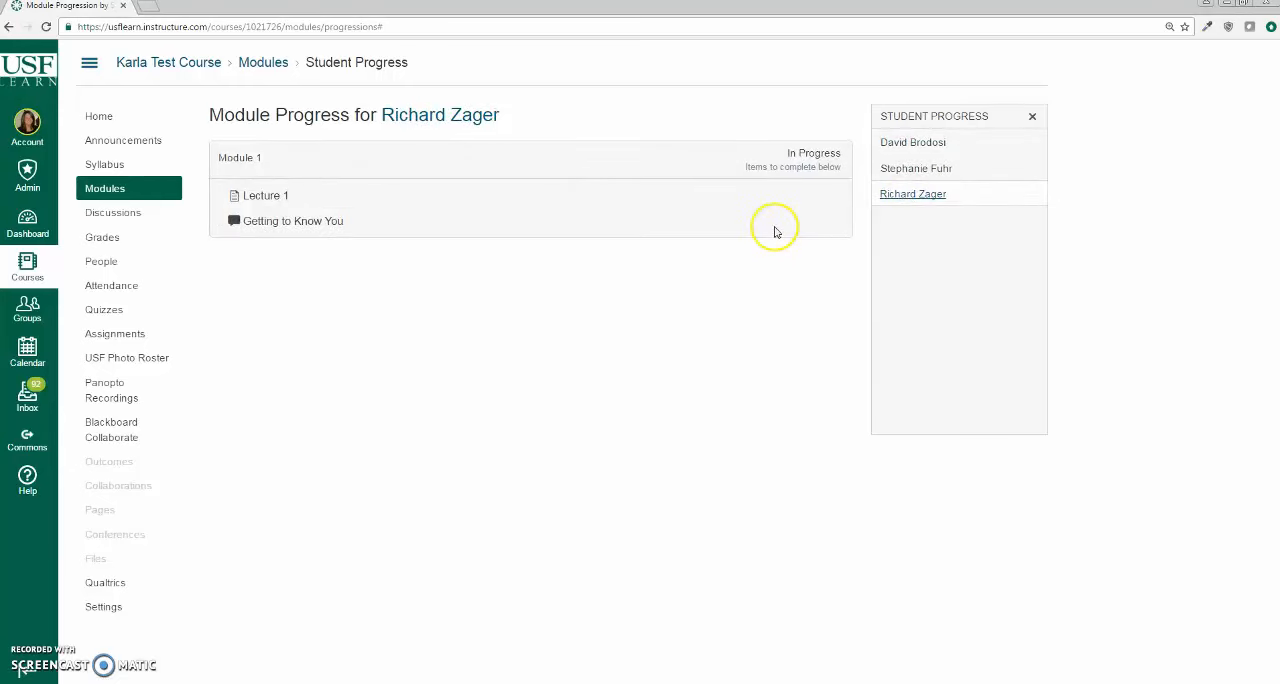
{"action": "mouse_move", "coordinate": [746, 246]}
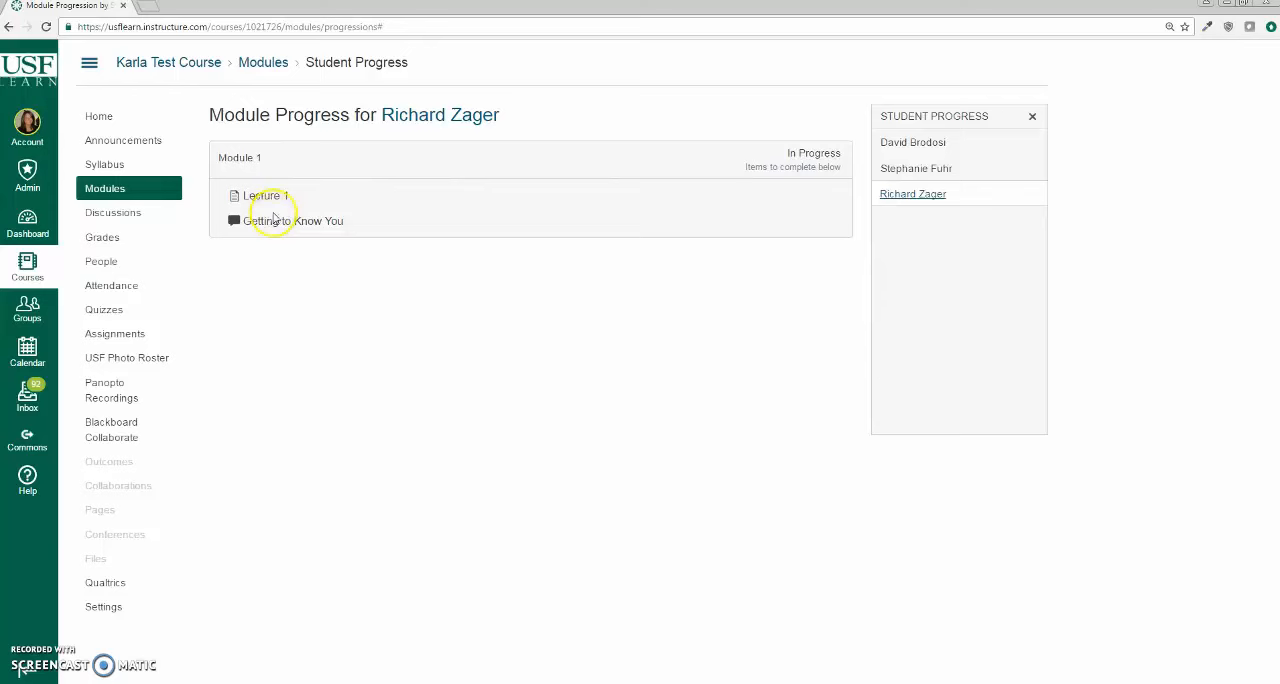
{"action": "mouse_move", "coordinate": [276, 230]}
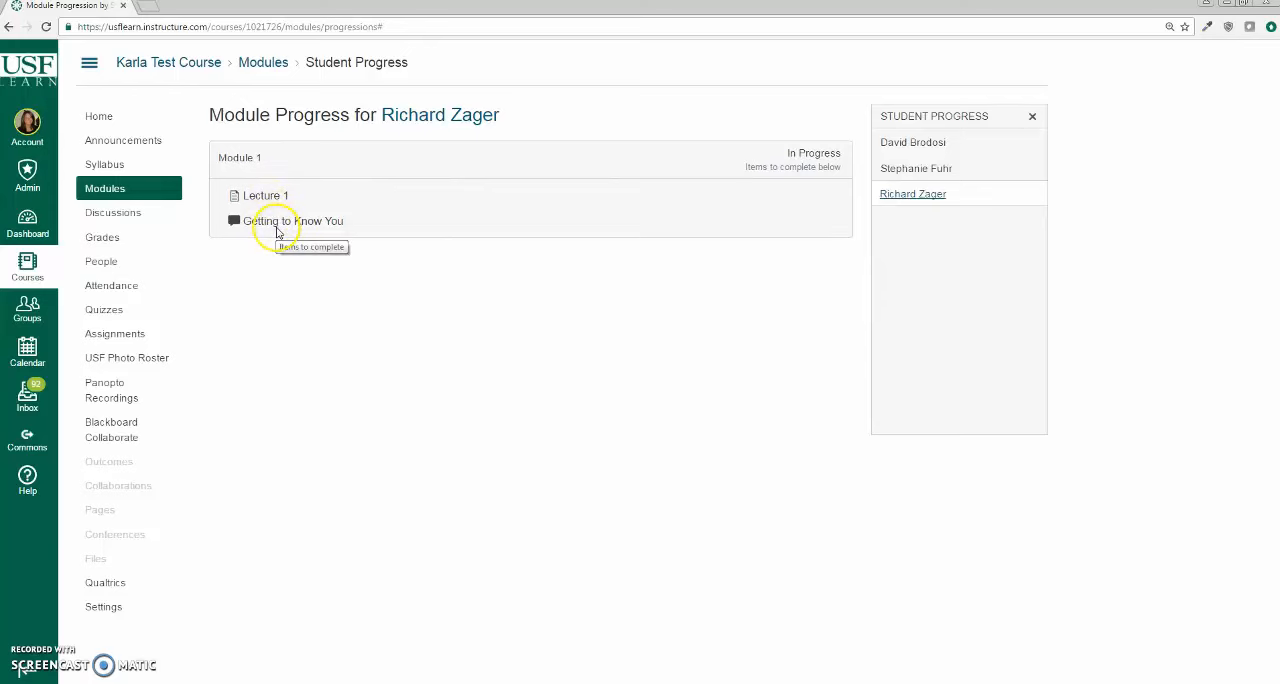
{"action": "mouse_move", "coordinate": [1120, 162]}
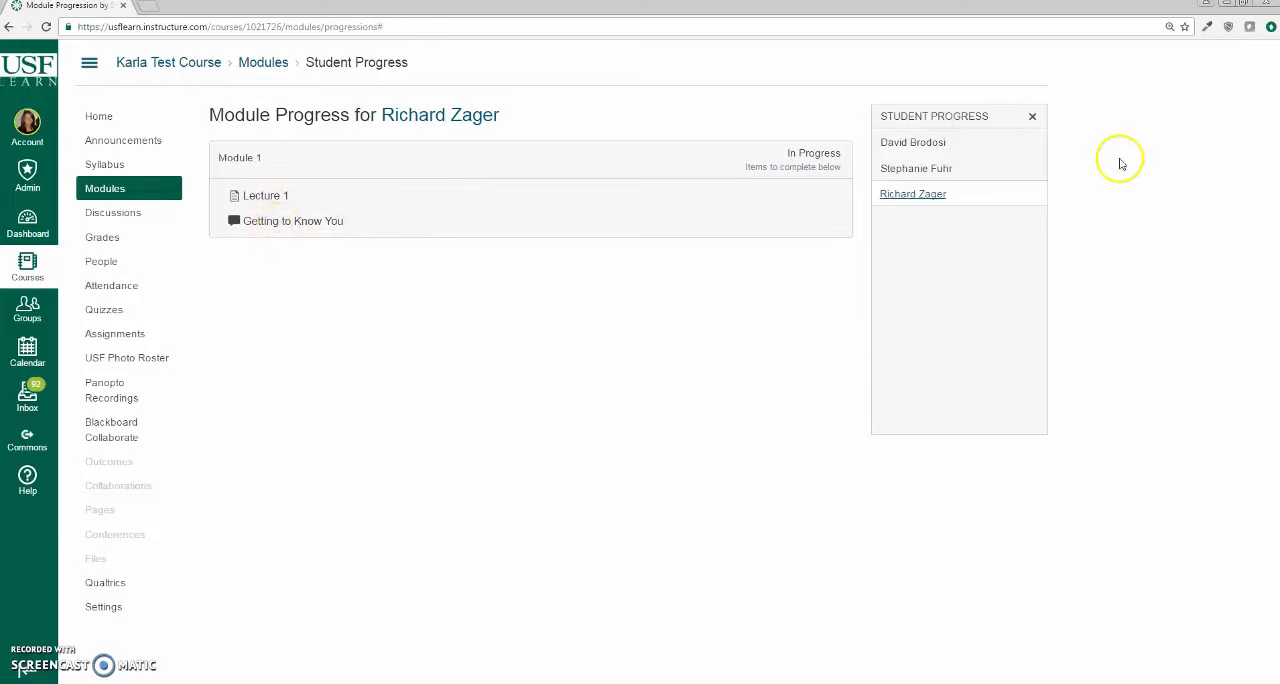
{"action": "mouse_move", "coordinate": [1110, 101]}
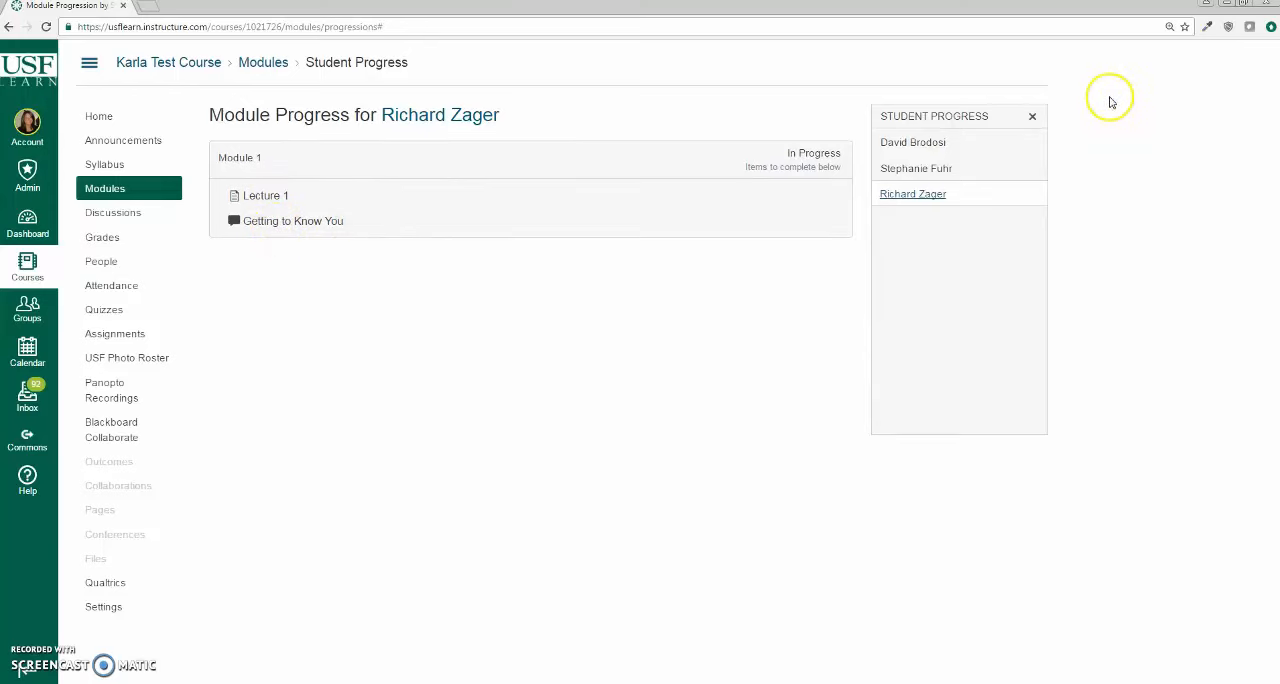